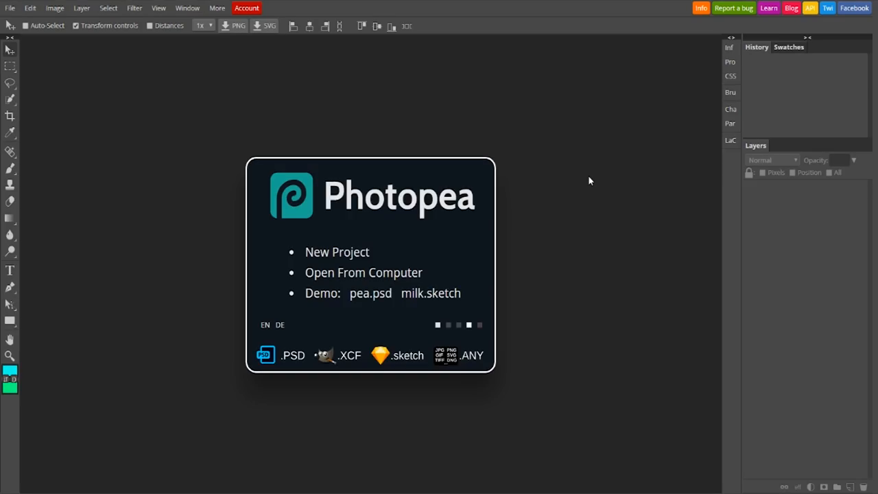
pyautogui.moveTo(319, 398)
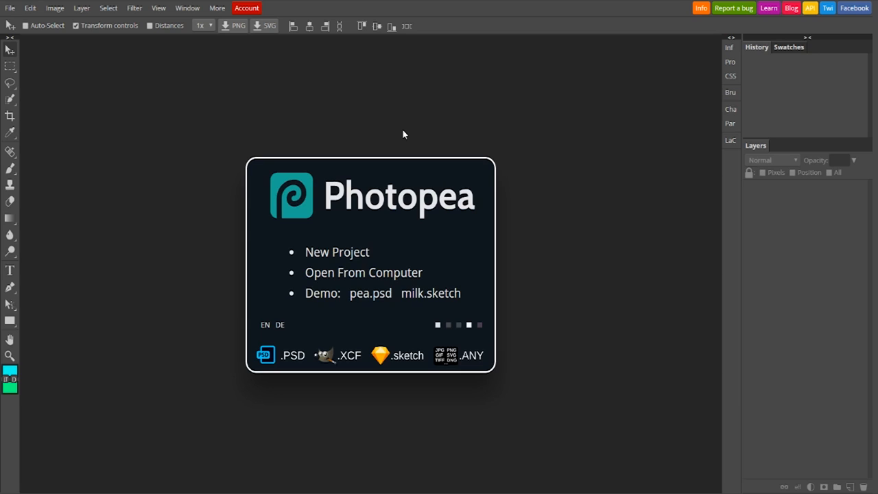
pyautogui.moveTo(376, 272)
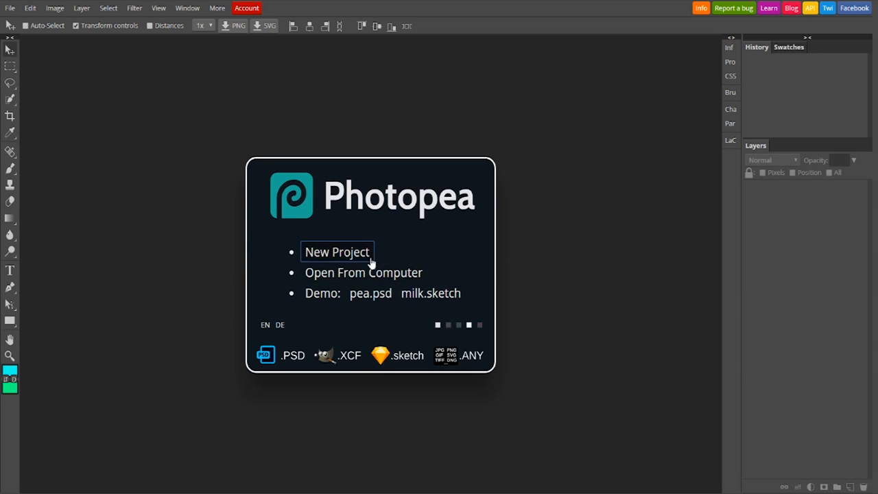
# Step: Start a new project and browse the social, print and screen size presets
pyautogui.click(338, 253)
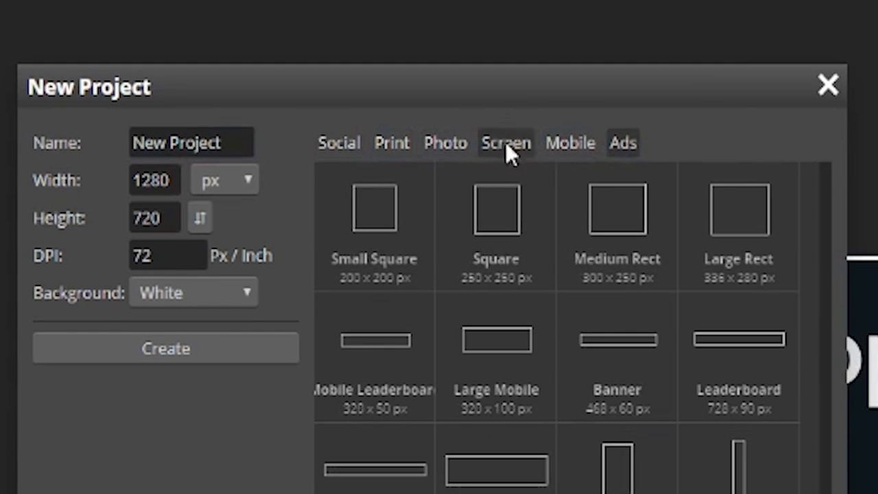
pyautogui.click(339, 142)
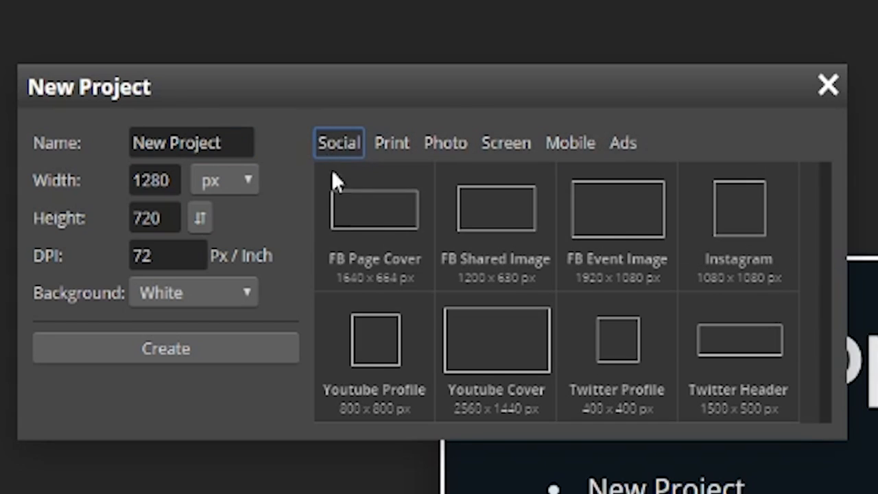
pyautogui.moveTo(480, 130)
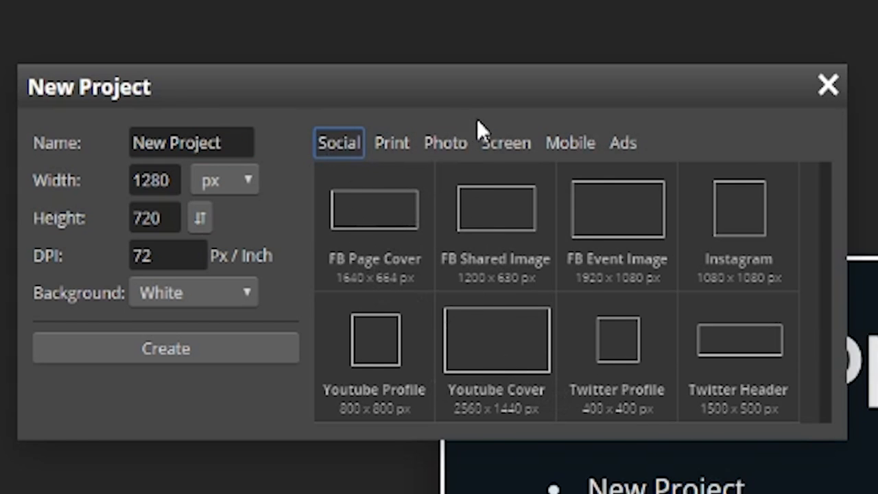
pyautogui.click(444, 143)
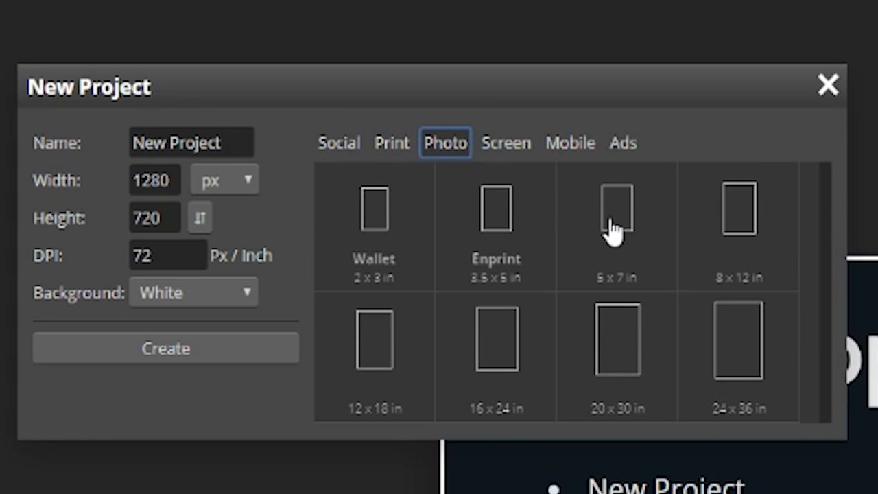
pyautogui.click(505, 142)
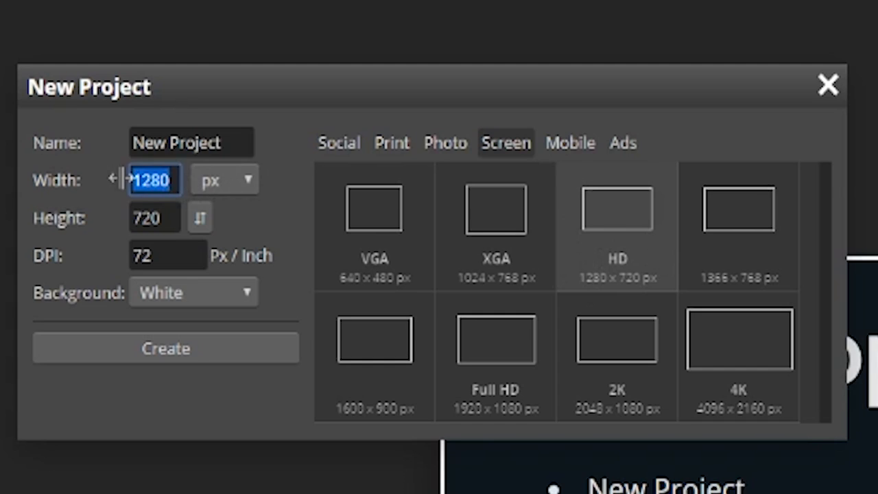
# Step: Set the 1280×720 project to 200 DPI with a transparent background
pyautogui.click(168, 255)
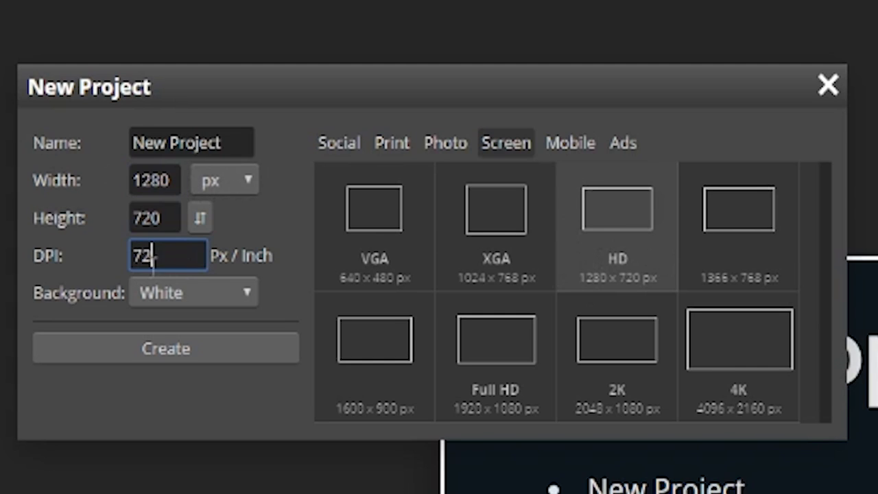
pyautogui.write('200')
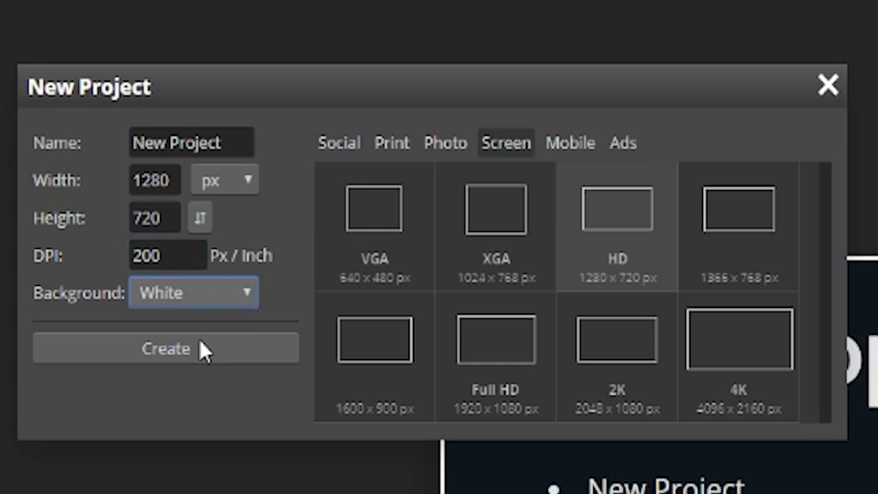
pyautogui.click(192, 292)
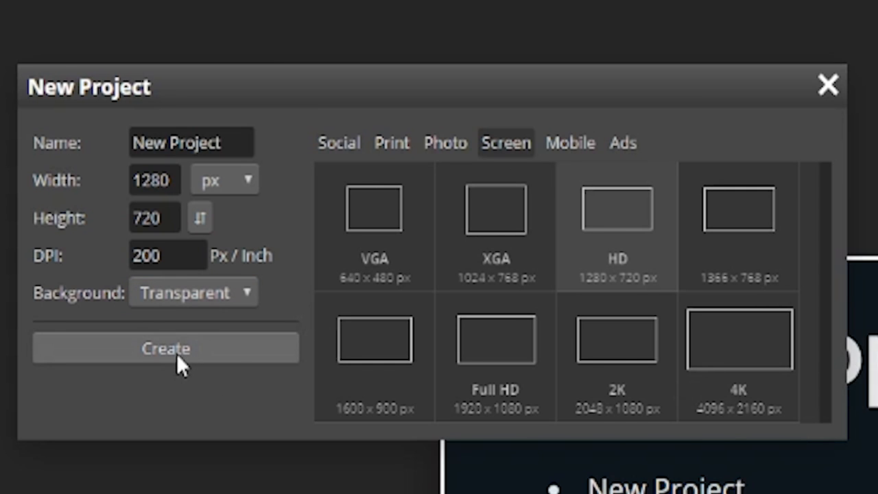
pyautogui.moveTo(126, 354)
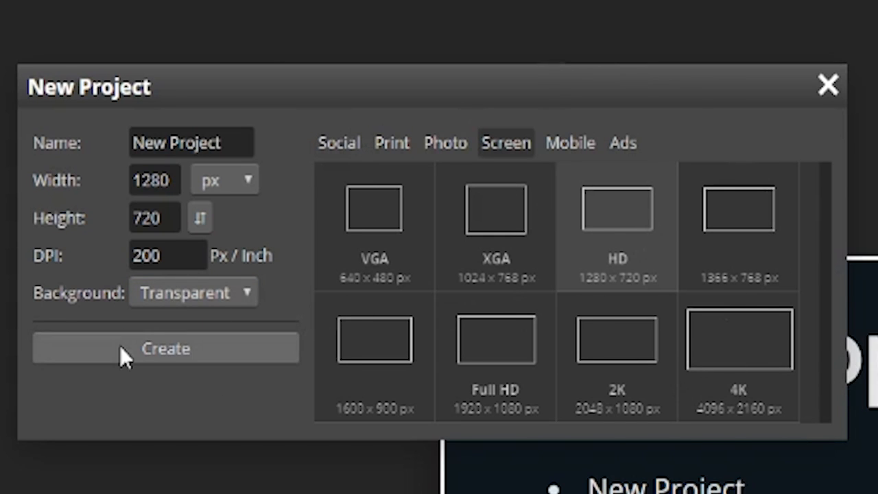
# Step: Create the canvas and set the Gradient Tool's paint colour to red (ff0000)
pyautogui.click(165, 349)
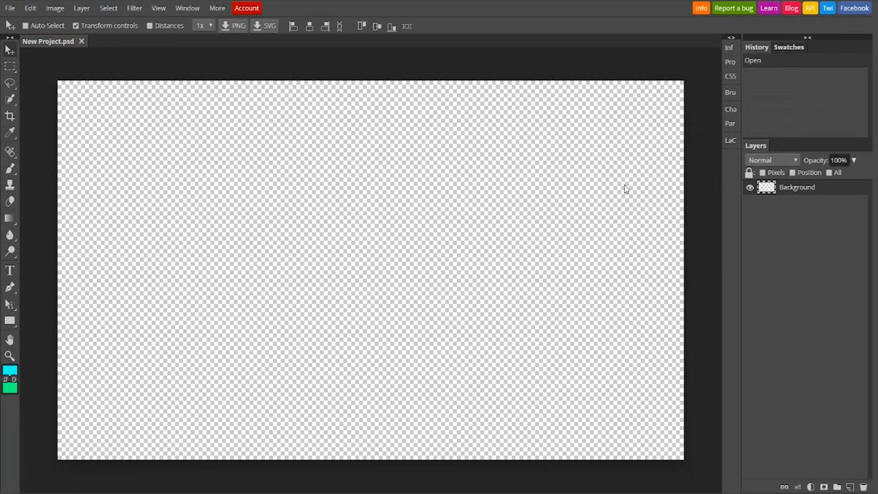
pyautogui.moveTo(69, 89)
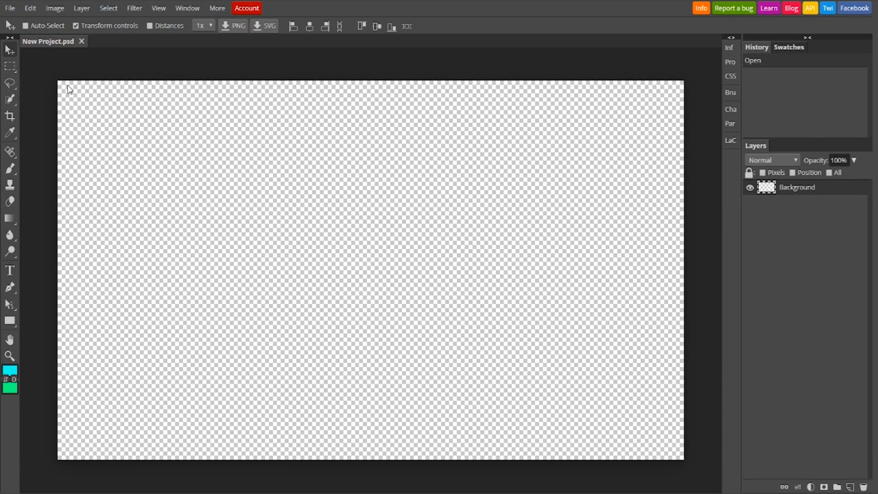
pyautogui.moveTo(66, 91)
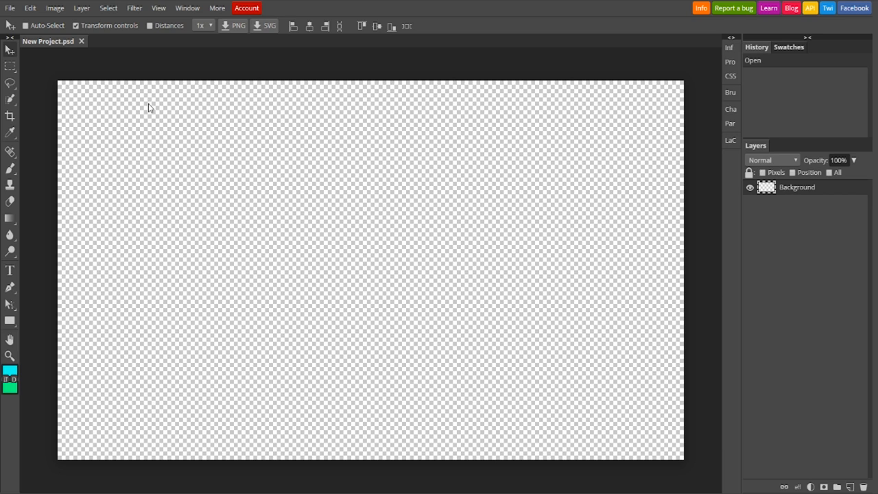
pyautogui.moveTo(101, 250)
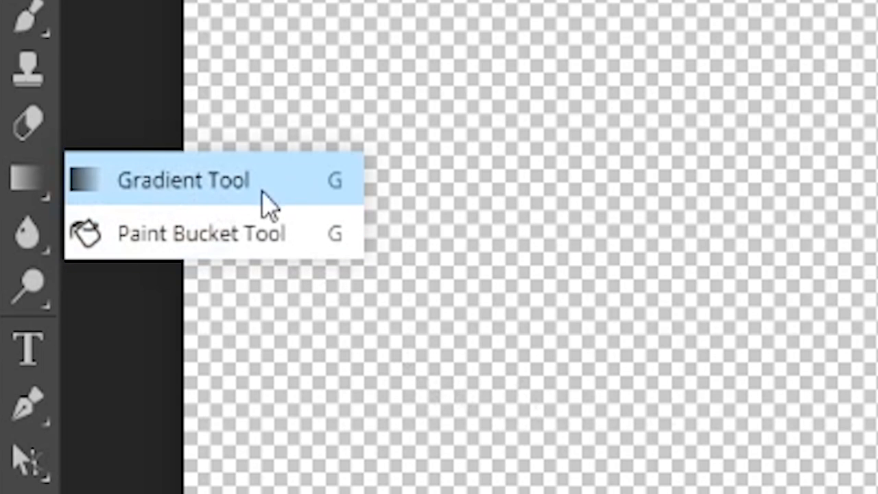
pyautogui.click(184, 180)
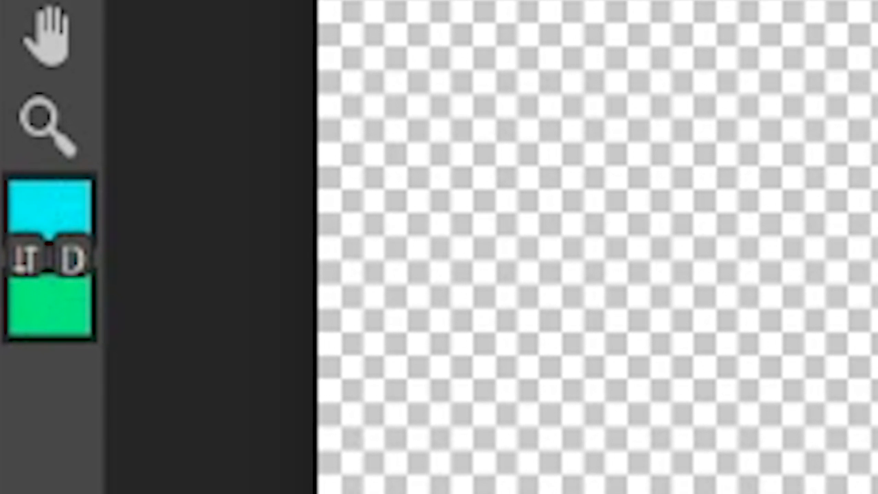
pyautogui.click(42, 213)
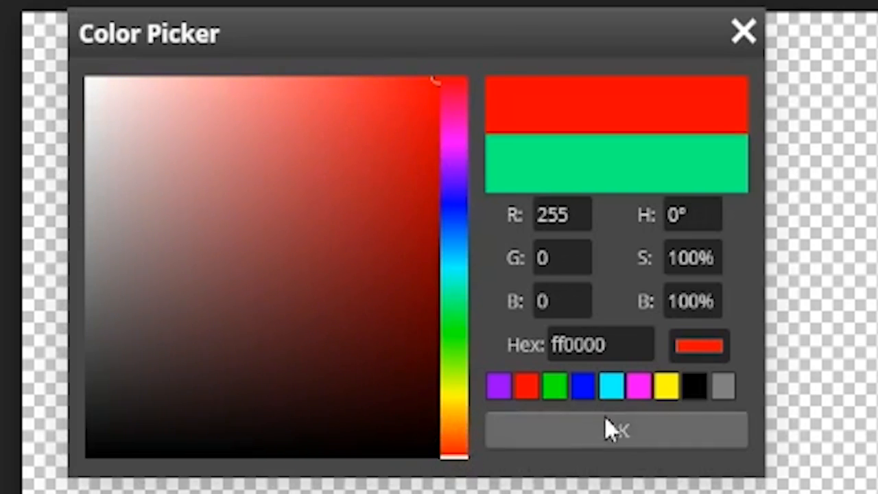
pyautogui.click(615, 428)
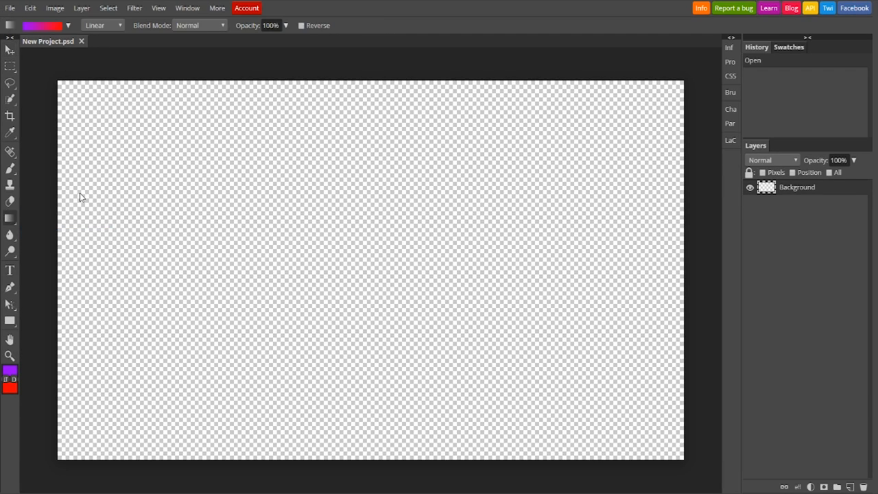
# Step: Try several gradient directions, then fill the canvas with a diagonal purple-to-red gradient
pyautogui.moveTo(93, 168); pyautogui.dragTo(225, 200)
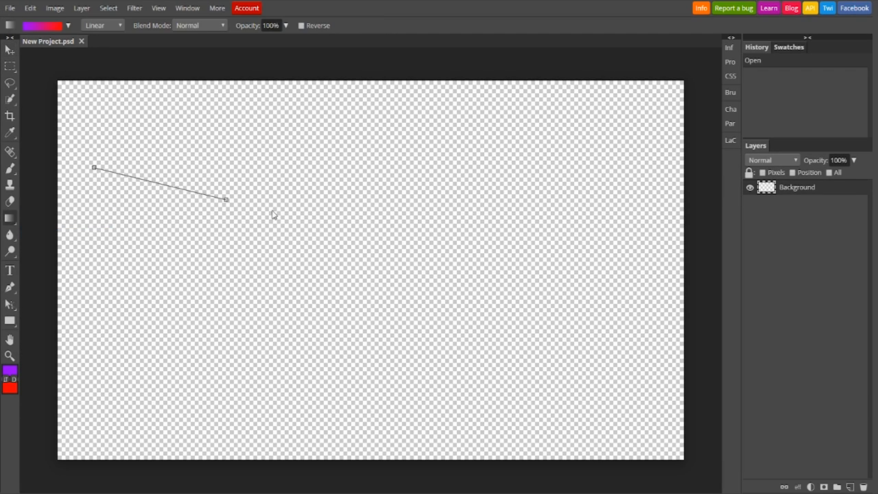
pyautogui.moveTo(226, 199); pyautogui.dragTo(583, 193)
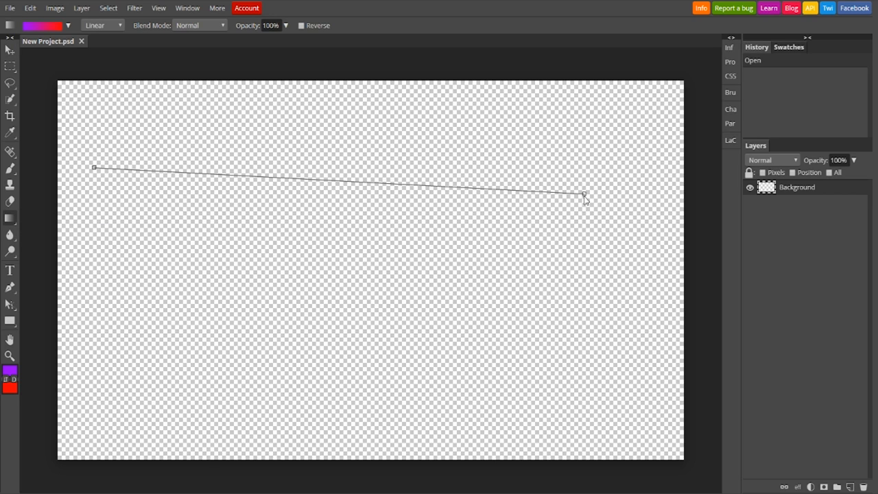
pyautogui.moveTo(583, 195); pyautogui.dragTo(591, 167)
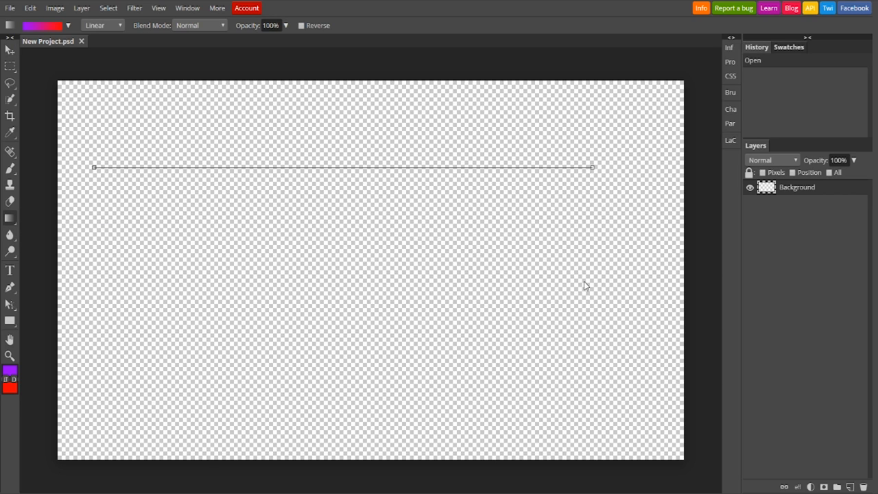
pyautogui.moveTo(593, 167); pyautogui.dragTo(93, 392)
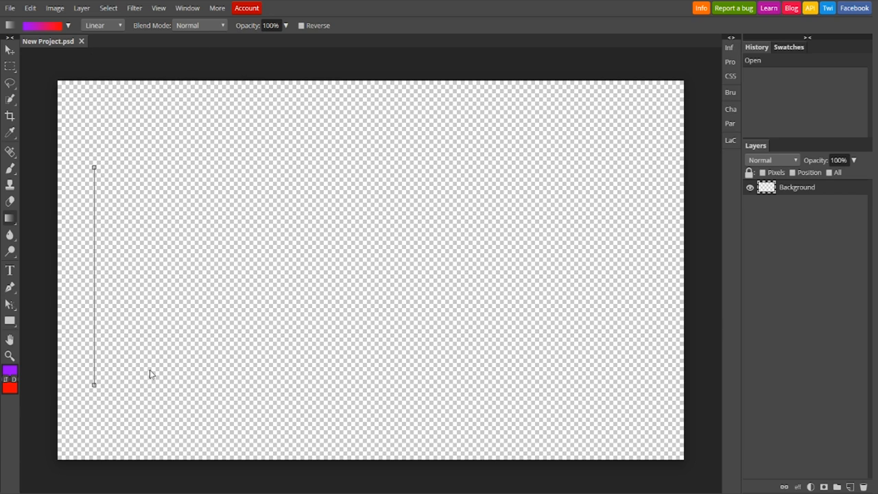
pyautogui.moveTo(93, 385); pyautogui.dragTo(450, 167)
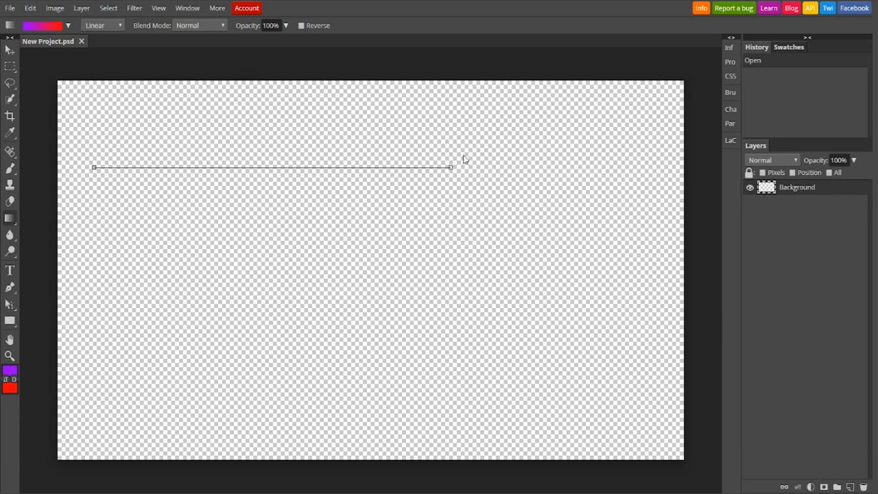
pyautogui.moveTo(450, 168); pyautogui.dragTo(505, 351)
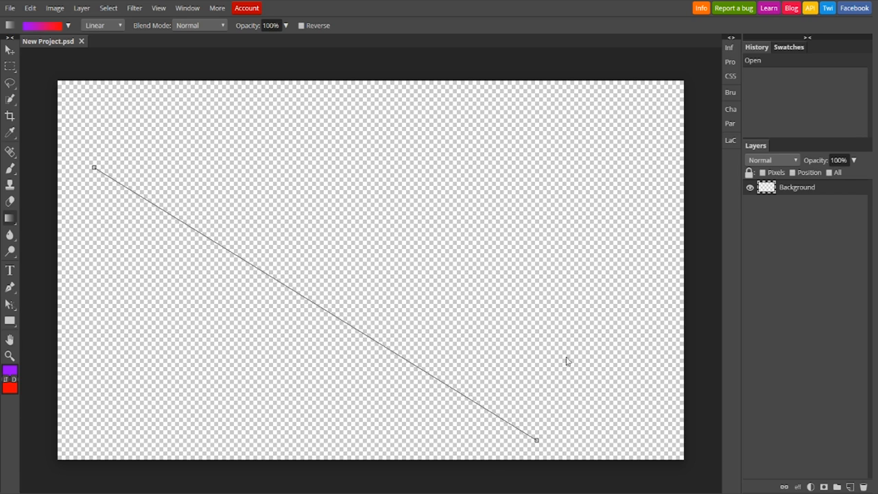
pyautogui.moveTo(95, 168); pyautogui.dragTo(537, 439)
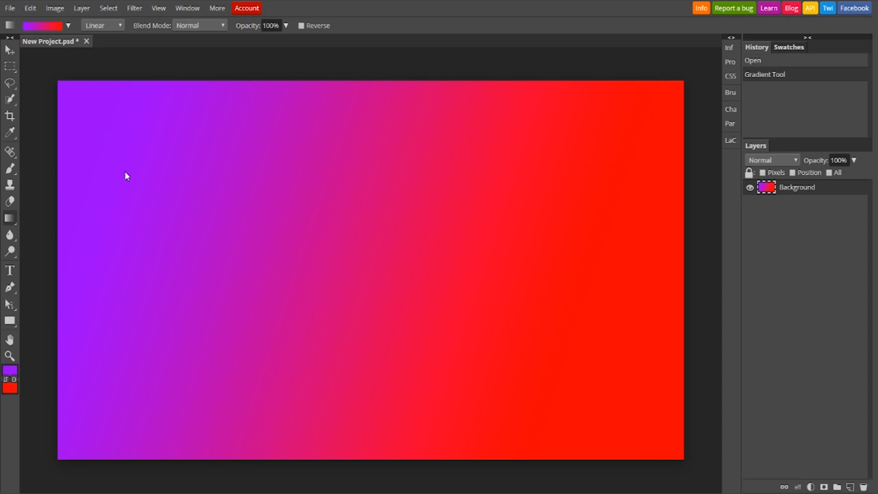
pyautogui.moveTo(93, 187)
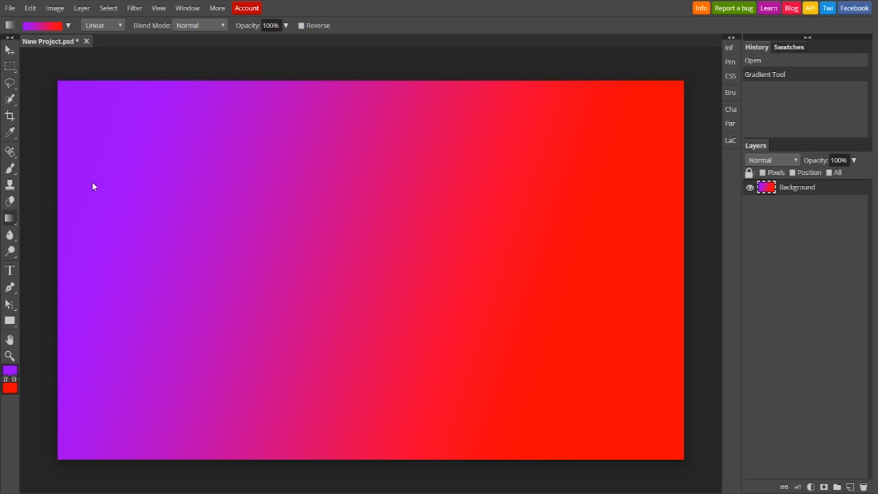
pyautogui.moveTo(118, 121)
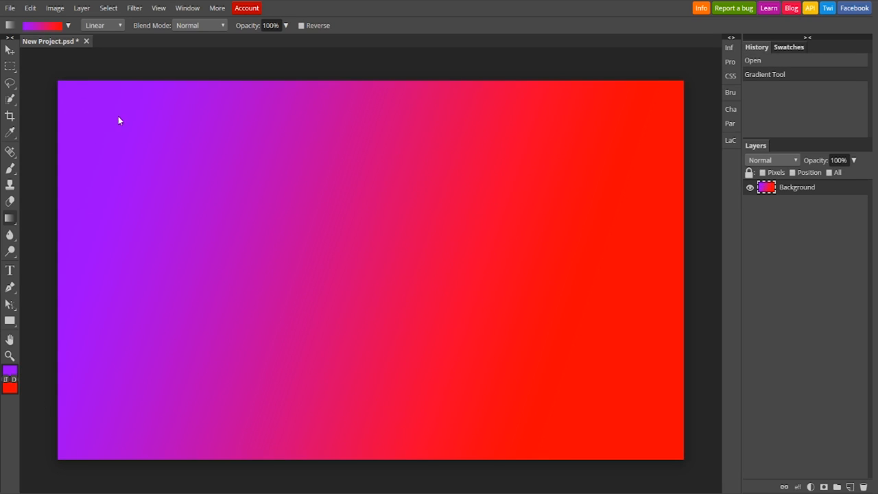
pyautogui.moveTo(656, 436)
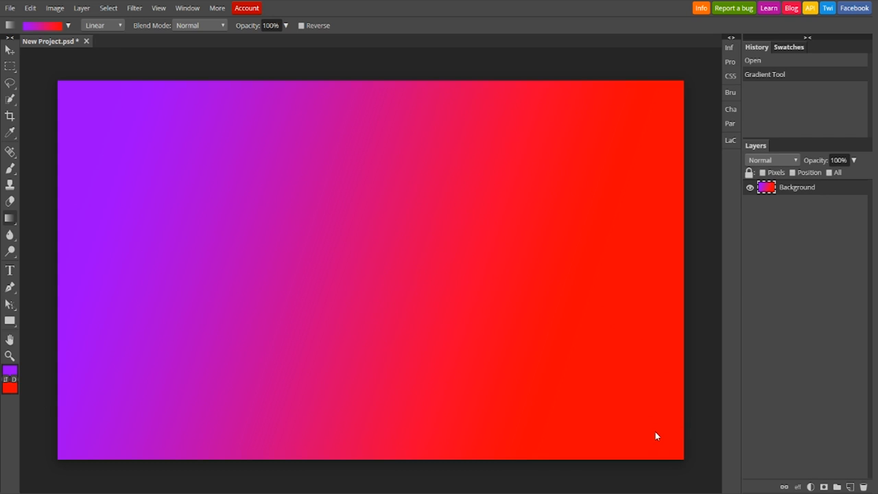
# Step: Redraw the gradient so red fills most of the canvas with a narrow purple strip left
pyautogui.moveTo(203, 149); pyautogui.dragTo(661, 441)
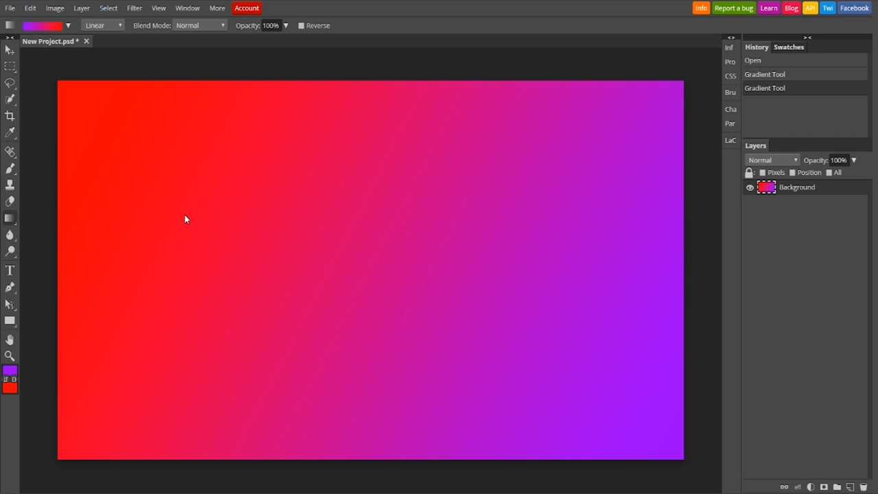
pyautogui.moveTo(186, 219); pyautogui.dragTo(309, 234)
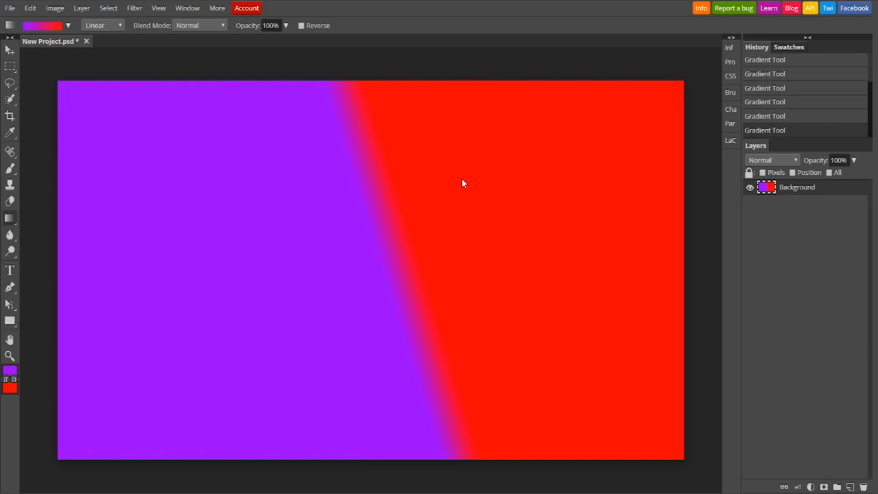
pyautogui.moveTo(202, 307); pyautogui.dragTo(434, 202)
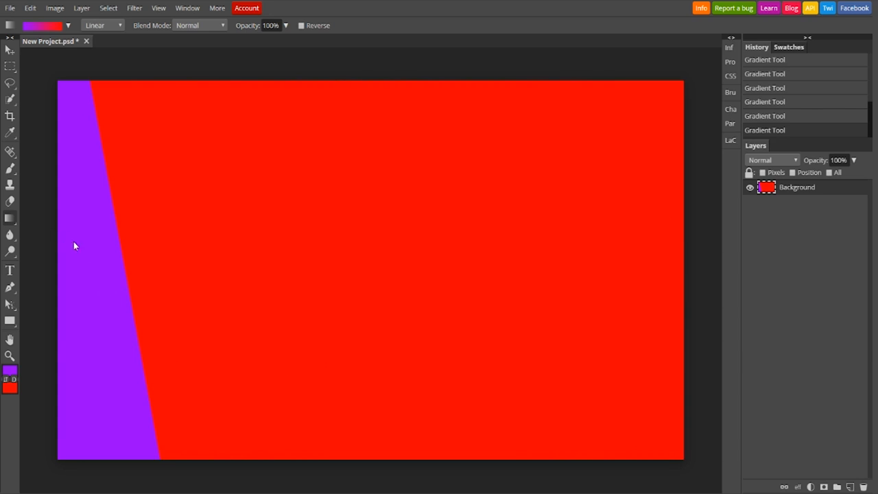
pyautogui.moveTo(224, 467)
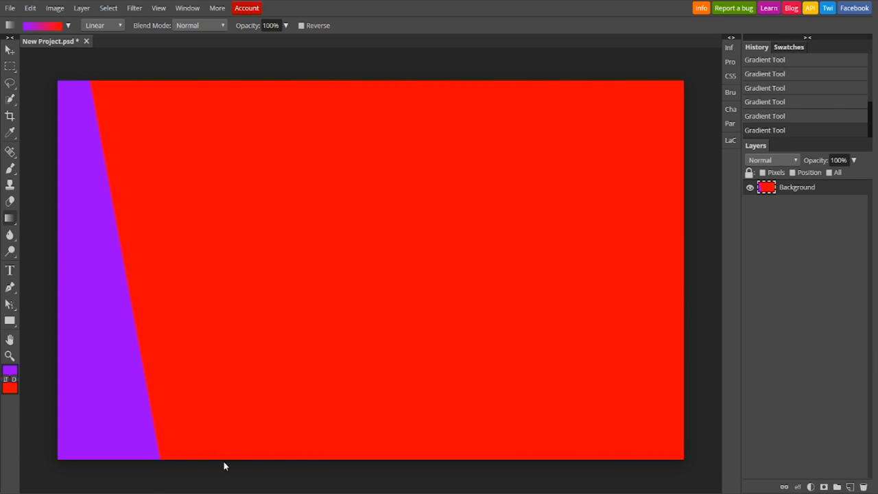
pyautogui.moveTo(115, 384); pyautogui.dragTo(469, 217)
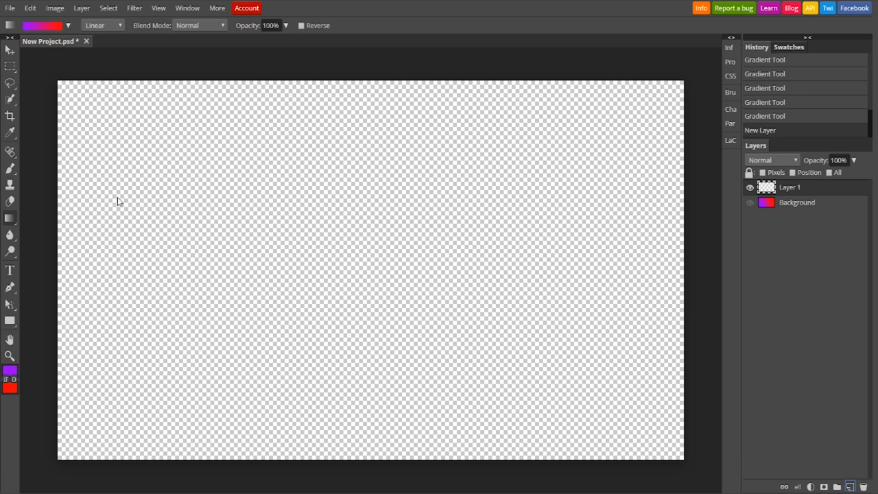
# Step: Add a large text layer reading 'type away whatever you want.' across the upper canvas
pyautogui.click(10, 269)
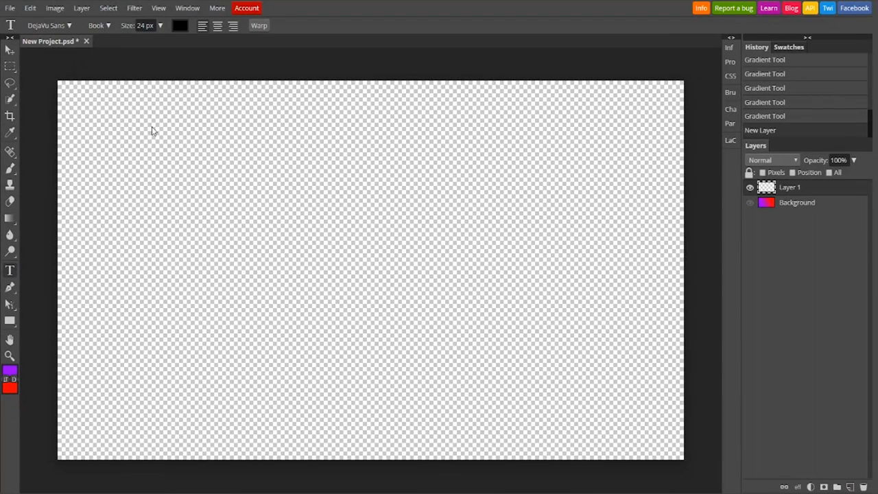
pyautogui.moveTo(97, 112); pyautogui.dragTo(574, 321)
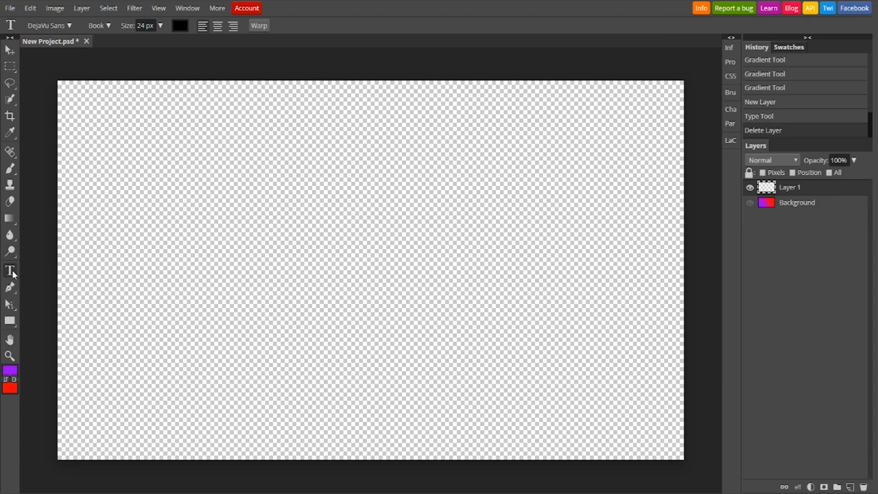
pyautogui.click(247, 140)
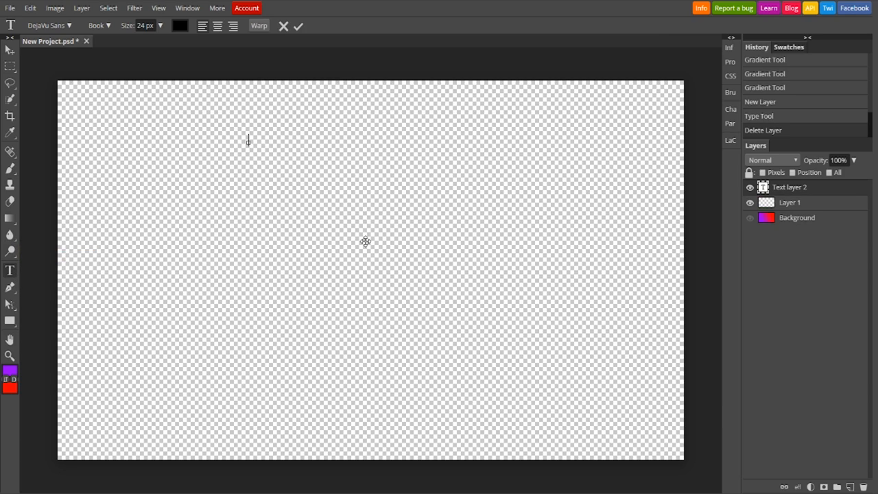
pyautogui.moveTo(325, 190)
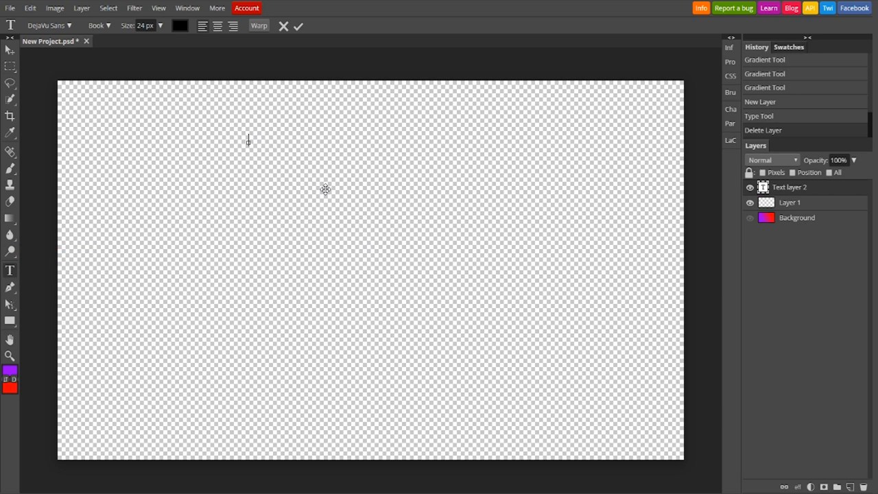
pyautogui.write('type away whatever you want.')
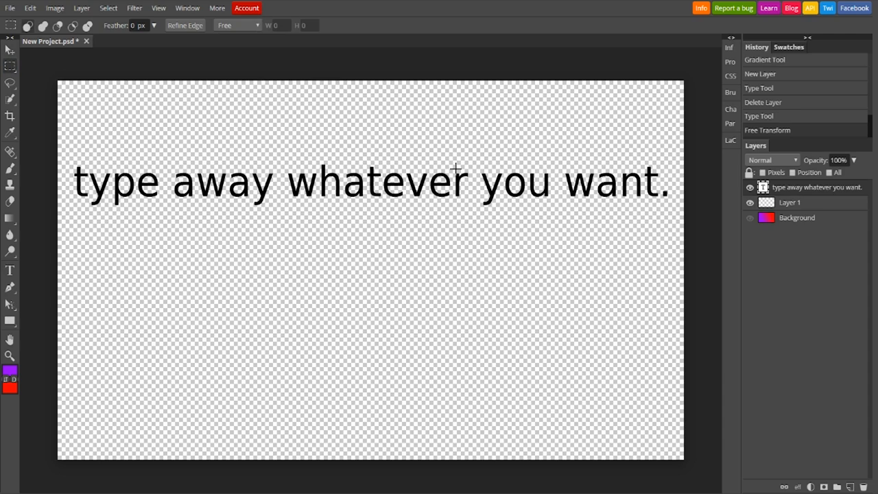
pyautogui.moveTo(520, 181)
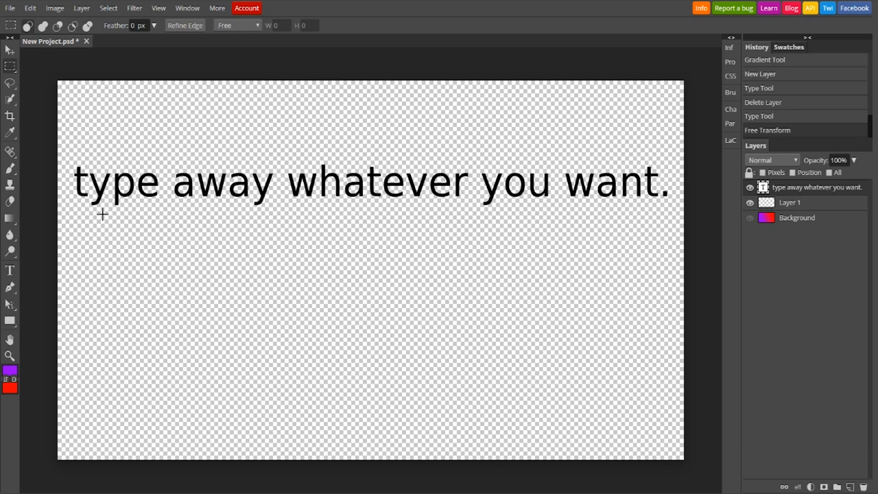
pyautogui.moveTo(106, 209)
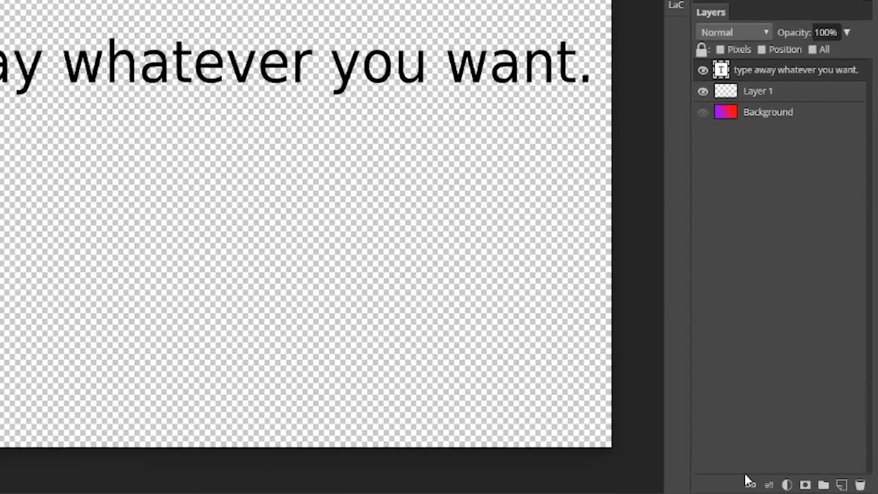
# Step: Add an outside Stroke layer effect about 4 px wide in red to the text
pyautogui.click(724, 482)
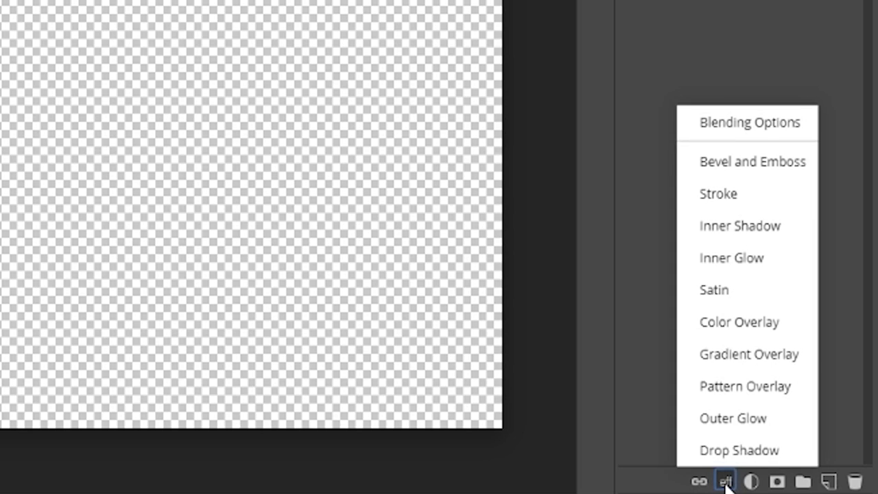
pyautogui.moveTo(740, 157)
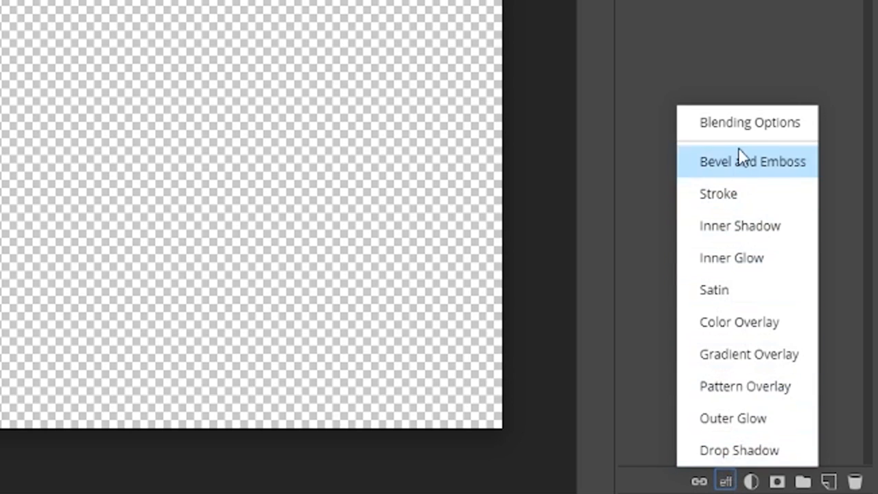
pyautogui.moveTo(749, 354)
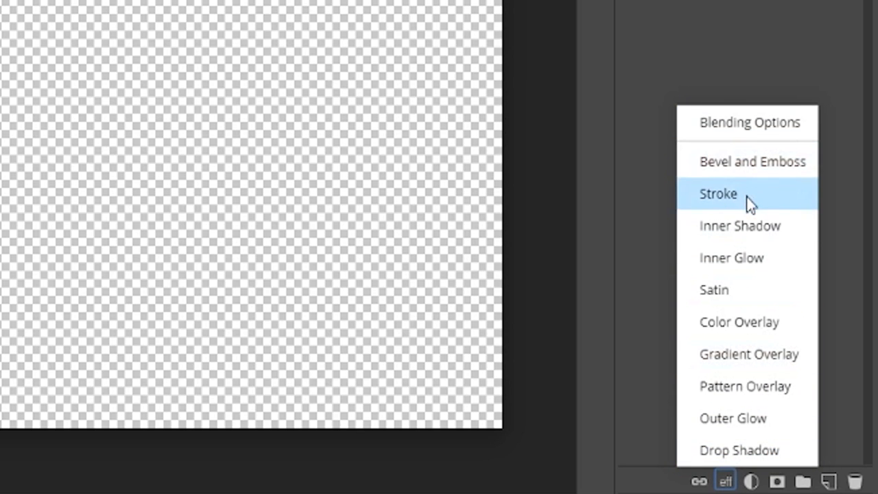
pyautogui.moveTo(758, 203)
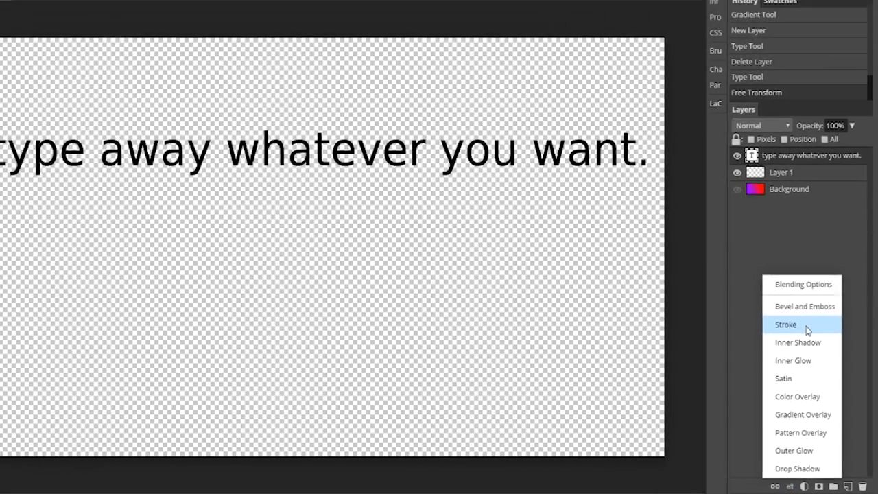
pyautogui.click(785, 324)
pyautogui.write('200')
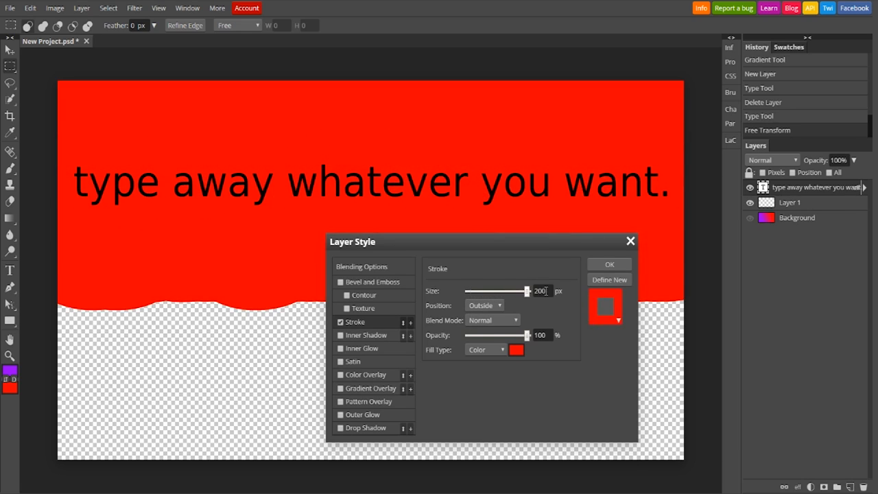
pyautogui.moveTo(524, 291); pyautogui.dragTo(469, 291)
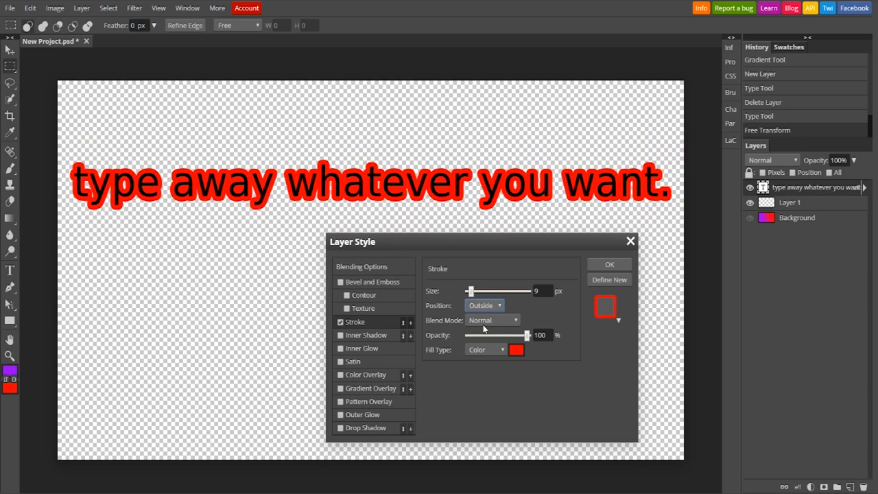
pyautogui.click(484, 305)
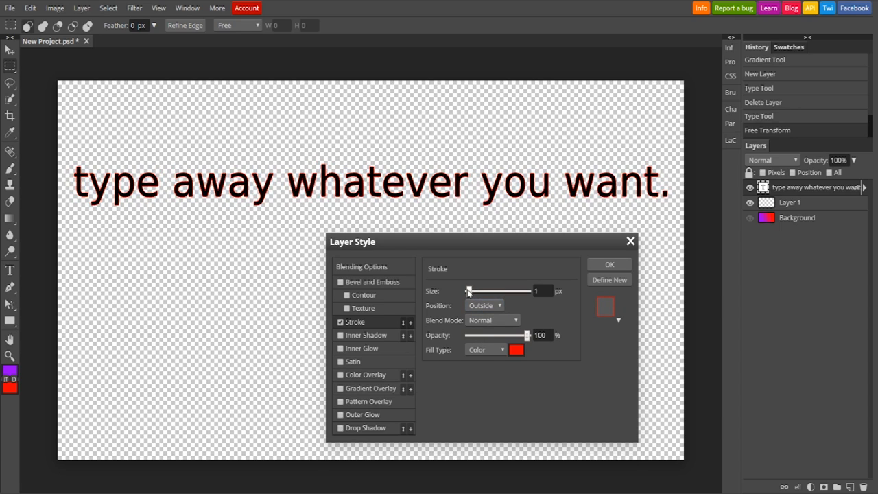
pyautogui.moveTo(469, 291); pyautogui.dragTo(481, 291)
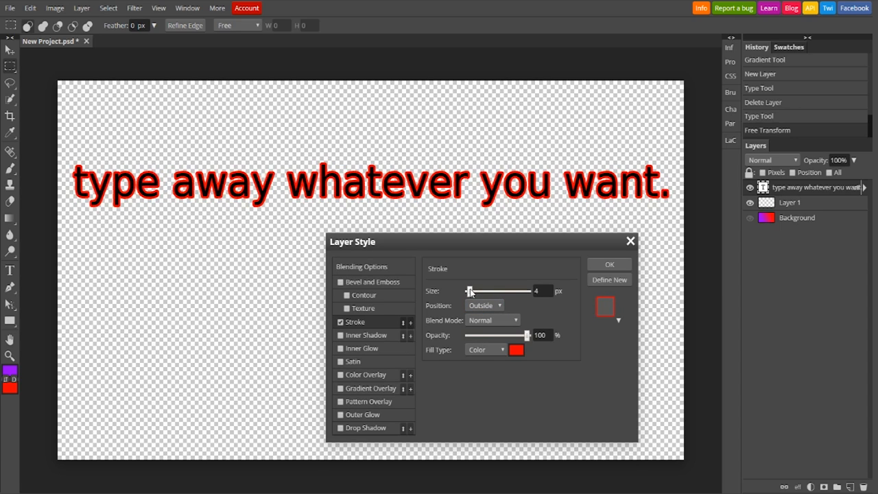
pyautogui.moveTo(327, 220)
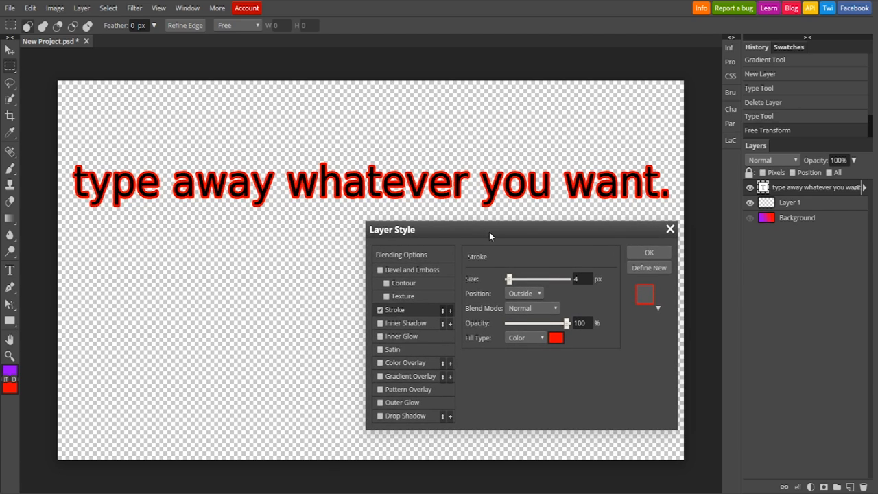
# Step: Add a Drop Shadow at angle 135 with 100% opacity
pyautogui.click(382, 417)
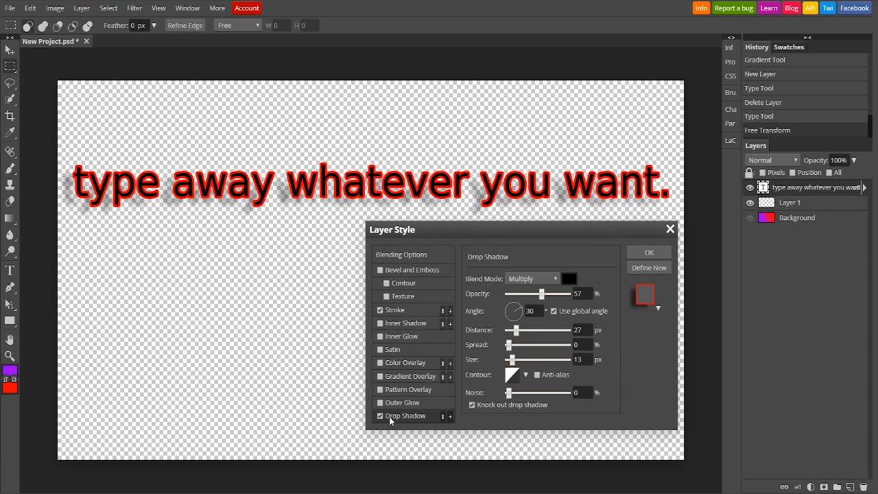
pyautogui.moveTo(518, 310); pyautogui.dragTo(514, 306)
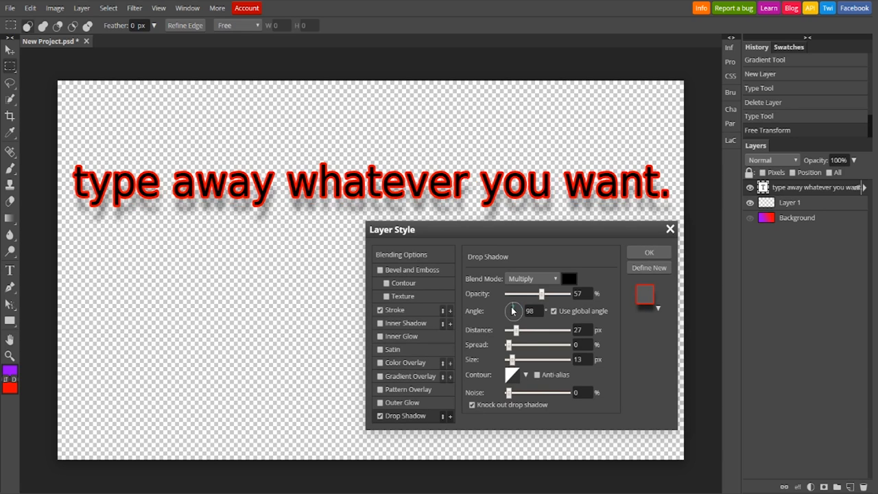
pyautogui.moveTo(513, 310); pyautogui.dragTo(513, 314)
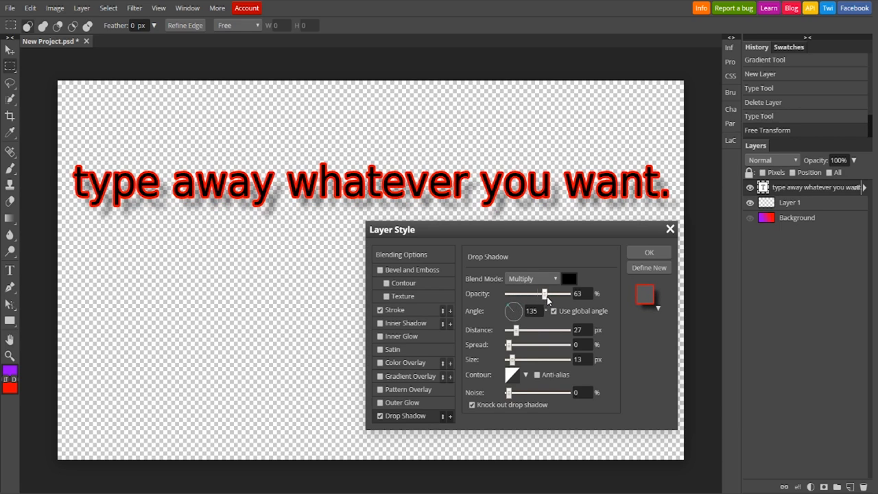
pyautogui.moveTo(546, 294); pyautogui.dragTo(535, 294)
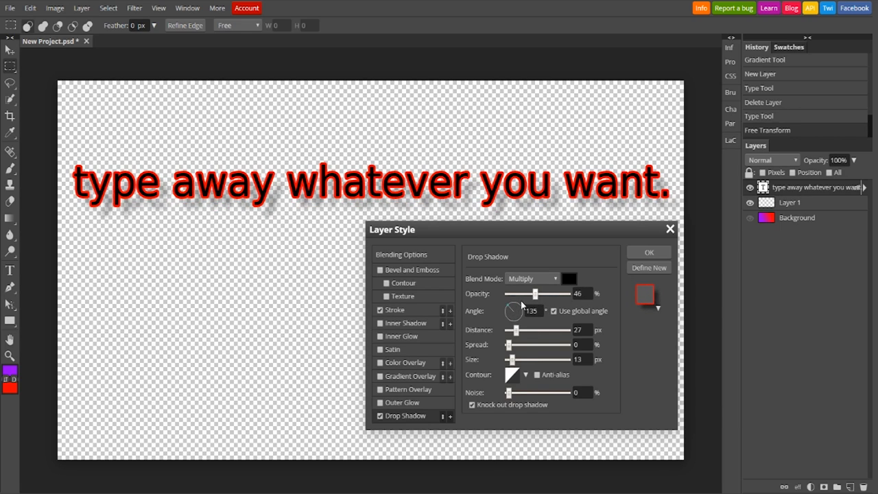
pyautogui.moveTo(535, 294); pyautogui.dragTo(569, 294)
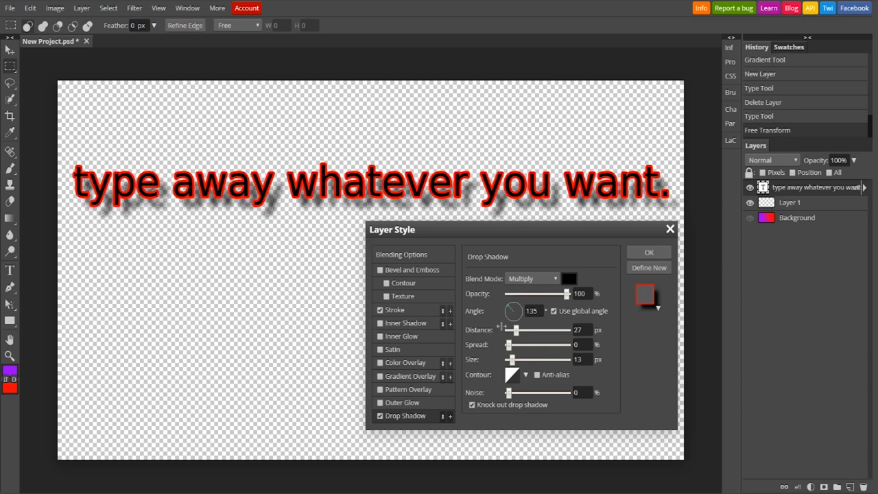
# Step: Set the shadow distance to 15 px with 100% spread and size 0 px
pyautogui.moveTo(513, 330); pyautogui.dragTo(535, 330)
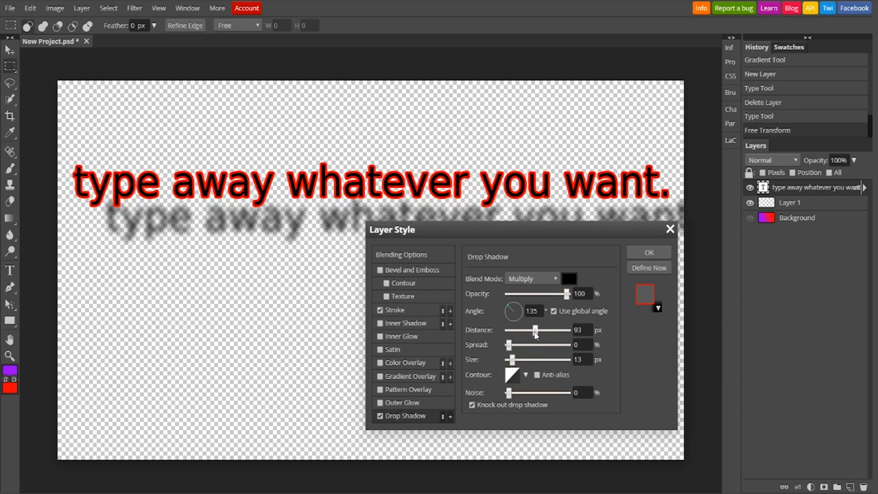
pyautogui.moveTo(535, 329); pyautogui.dragTo(509, 329)
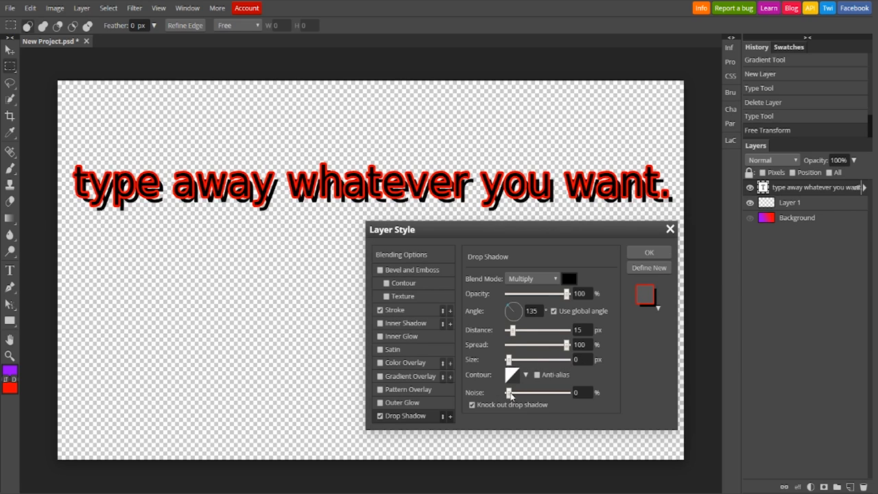
pyautogui.moveTo(509, 393); pyautogui.dragTo(530, 393)
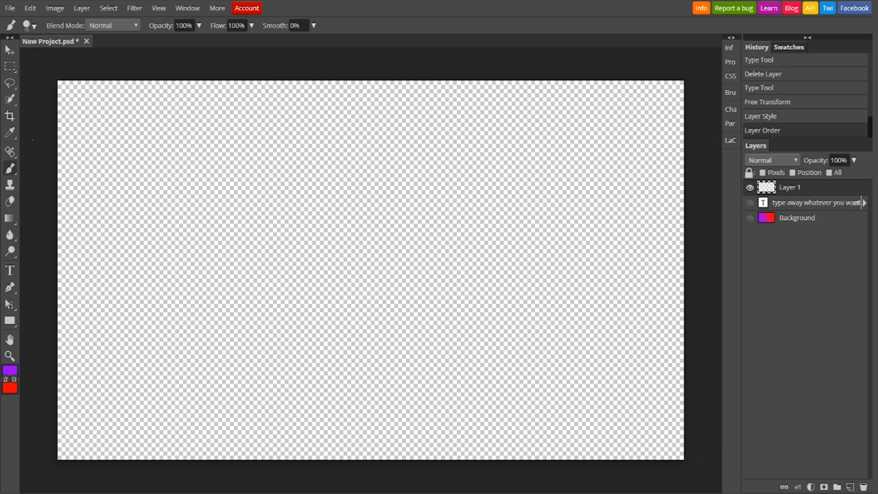
# Step: Paint large purple brush strokes, a blob, circle and wavy line, on Layer 1
pyautogui.moveTo(226, 199); pyautogui.dragTo(529, 239)
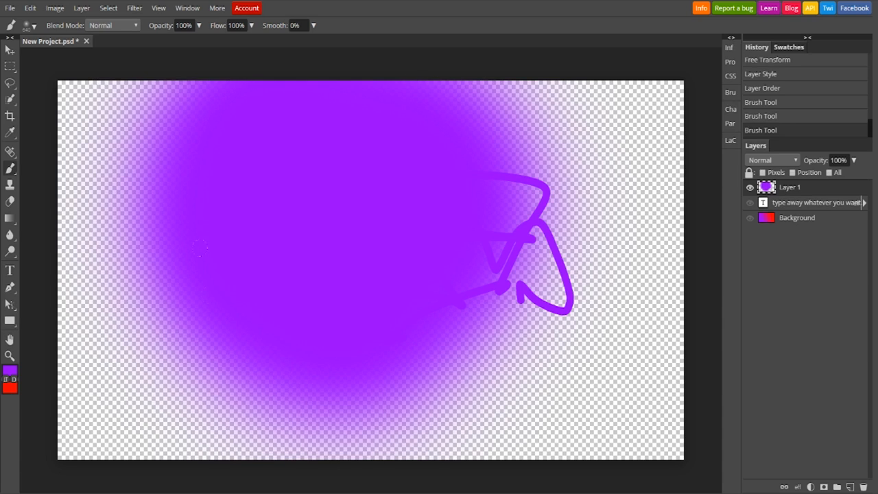
pyautogui.click(33, 25)
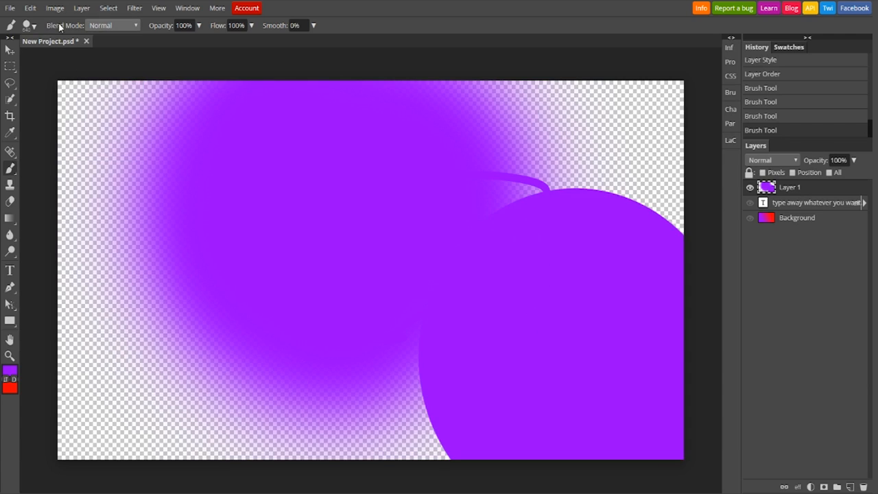
pyautogui.click(27, 25)
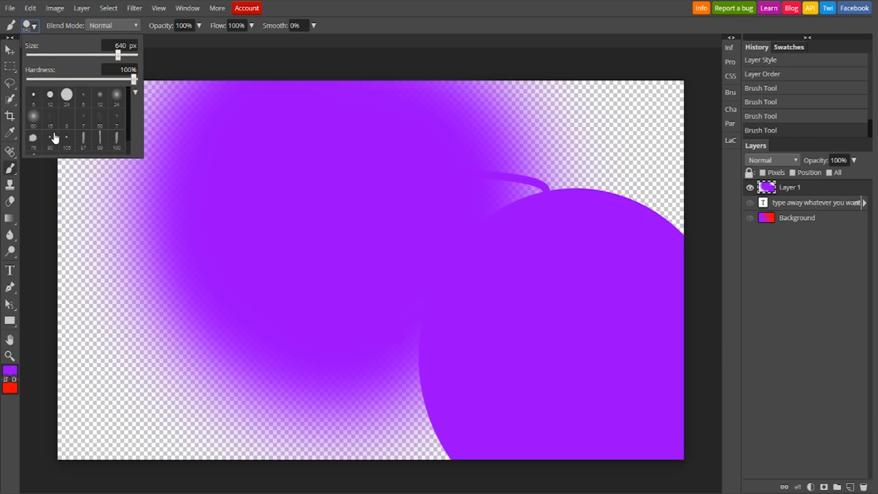
pyautogui.moveTo(33, 140)
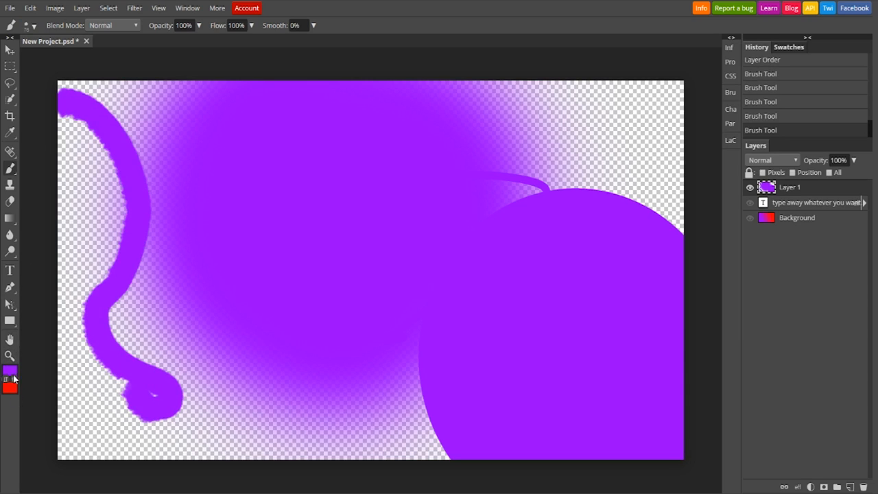
pyautogui.moveTo(218, 162); pyautogui.dragTo(370, 247)
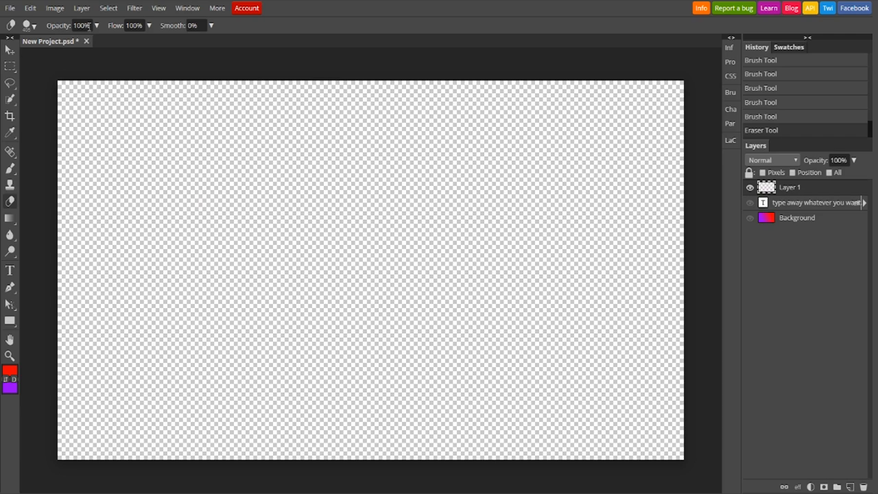
# Step: Set the Eraser size to about 405 px to wipe Layer 1 clean
pyautogui.click(26, 25)
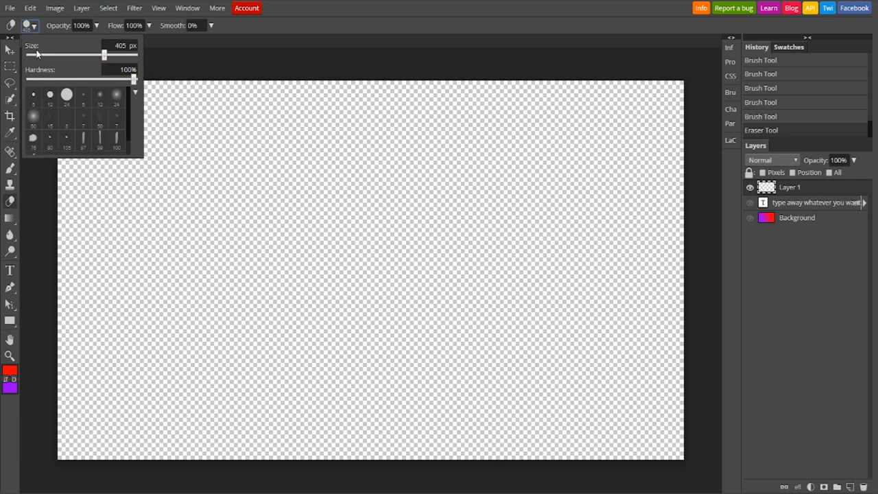
pyautogui.moveTo(105, 55); pyautogui.dragTo(48, 55)
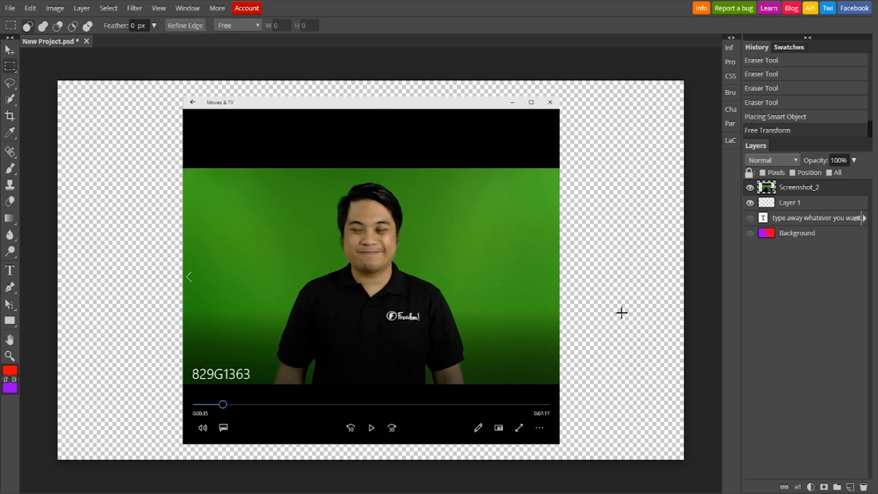
pyautogui.moveTo(336, 287)
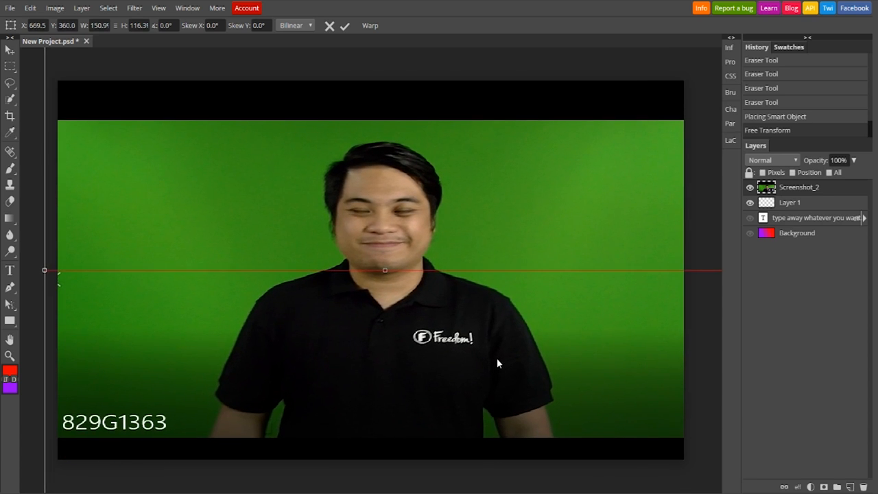
# Step: Commit the Free Transform so the green-screen screenshot fills the canvas
pyautogui.click(344, 26)
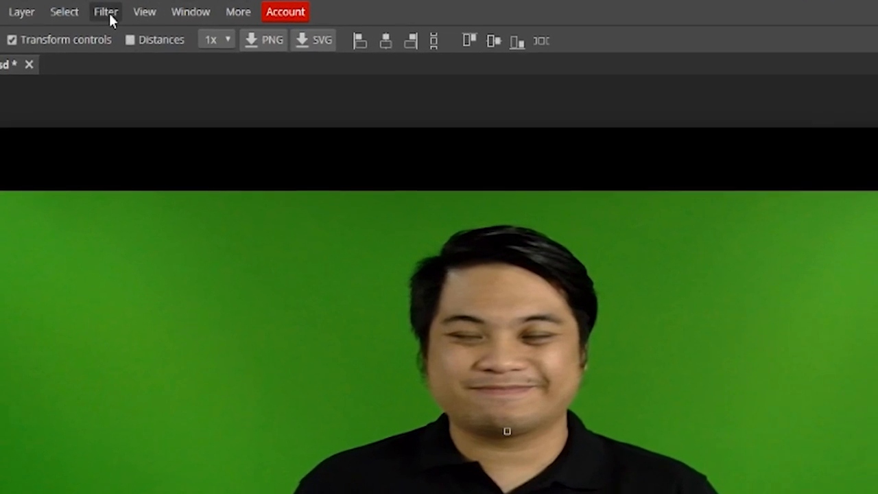
# Step: Apply a Gaussian Blur with a radius of about 7 px to the screenshot layer
pyautogui.click(106, 11)
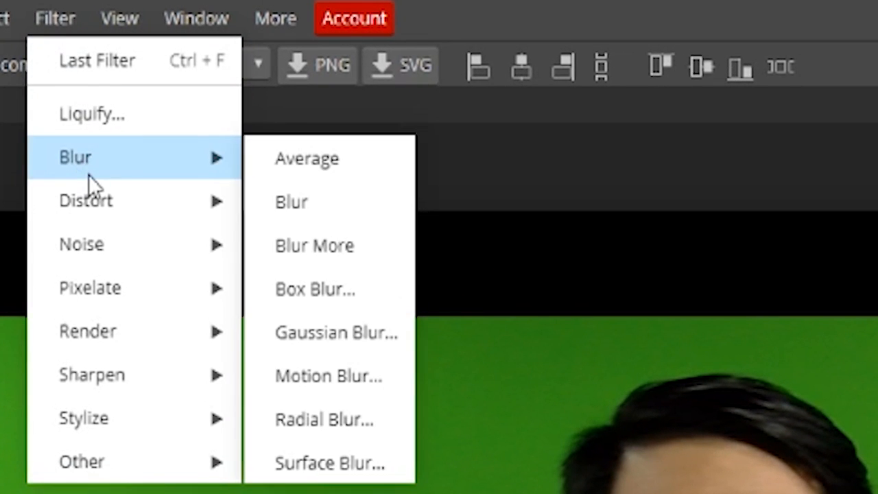
pyautogui.moveTo(336, 334)
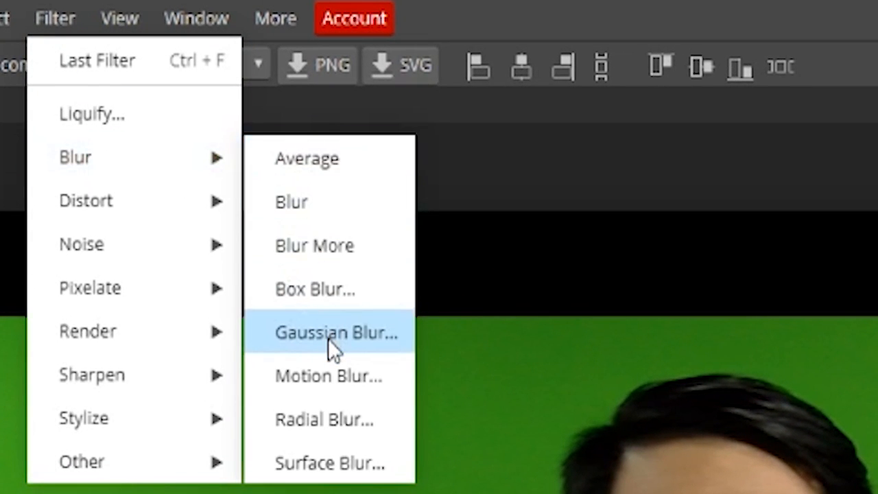
pyautogui.click(337, 334)
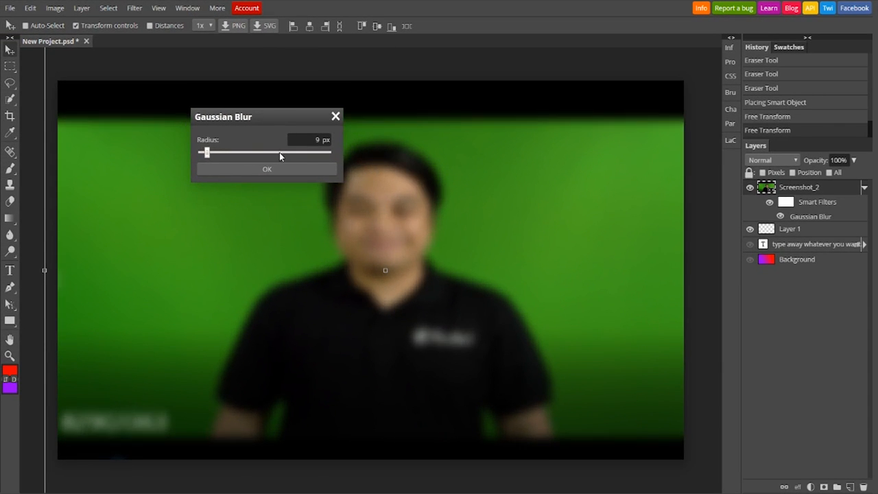
pyautogui.moveTo(206, 152); pyautogui.dragTo(327, 153)
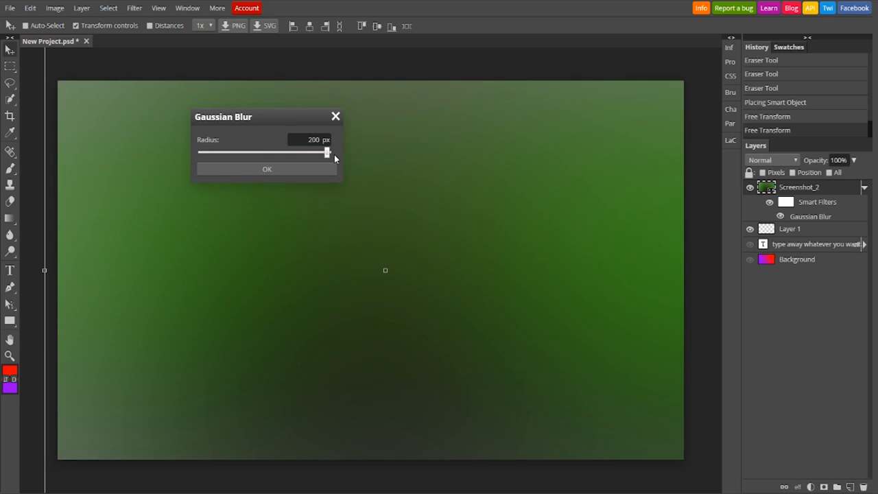
pyautogui.moveTo(327, 151); pyautogui.dragTo(277, 151)
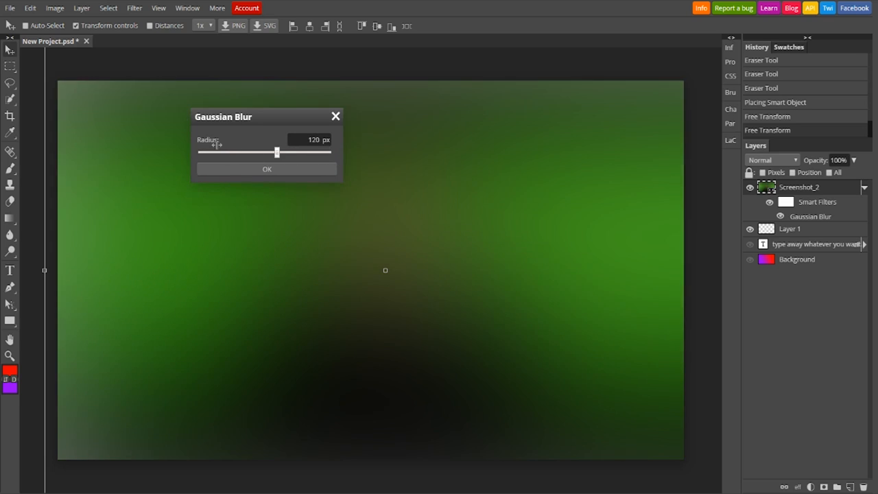
pyautogui.moveTo(278, 151); pyautogui.dragTo(204, 151)
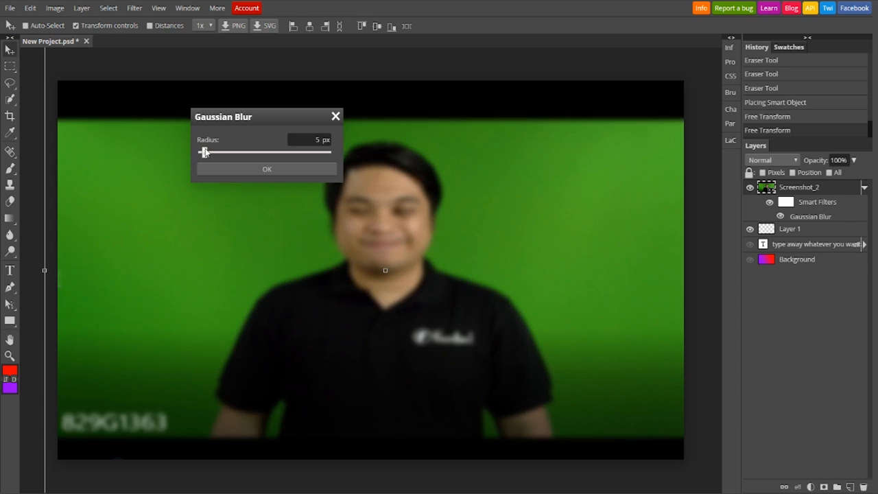
pyautogui.moveTo(203, 151); pyautogui.dragTo(207, 151)
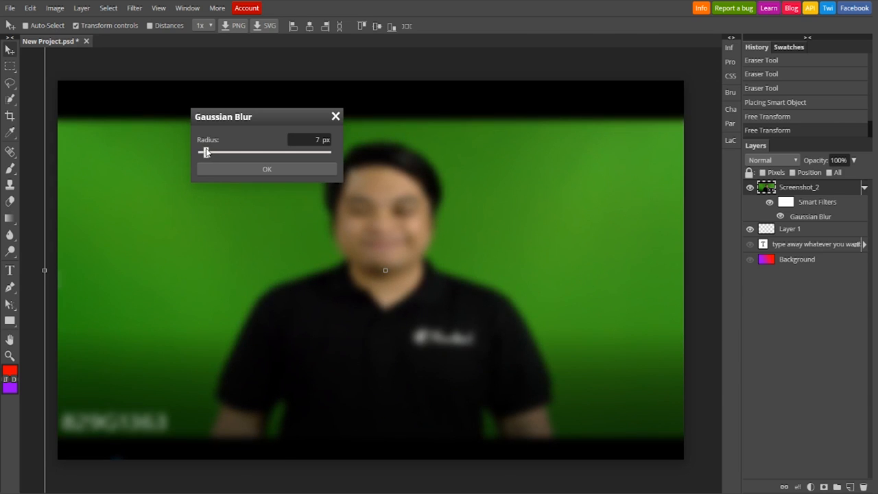
pyautogui.click(267, 169)
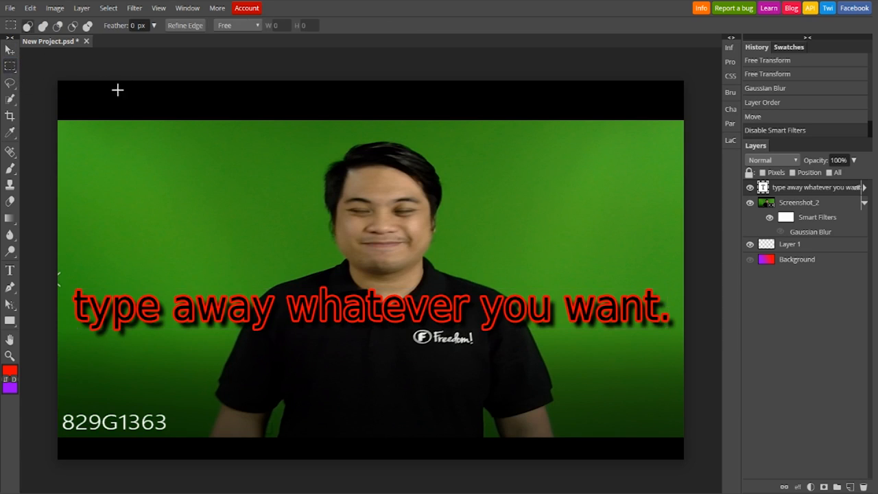
pyautogui.moveTo(583, 258)
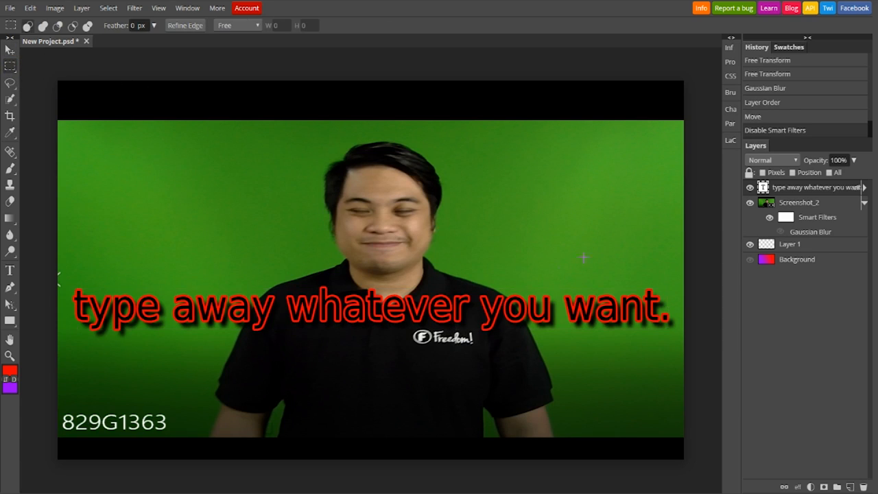
pyautogui.moveTo(758, 225)
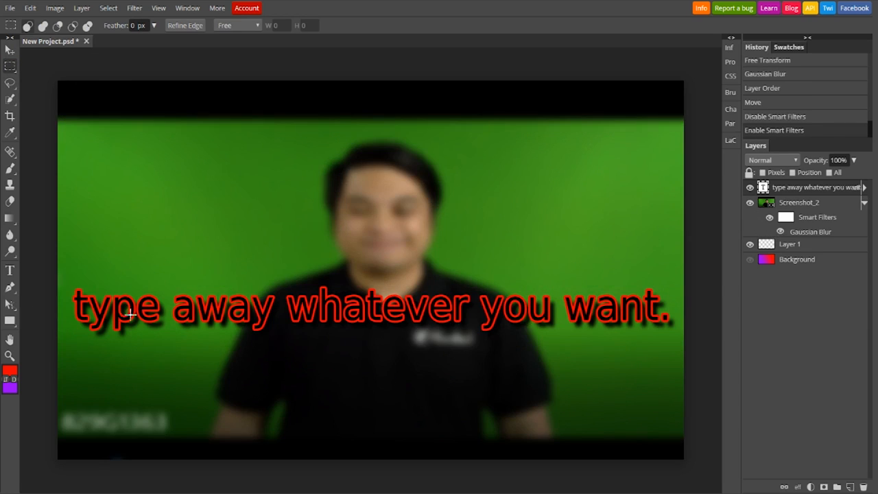
pyautogui.moveTo(542, 316)
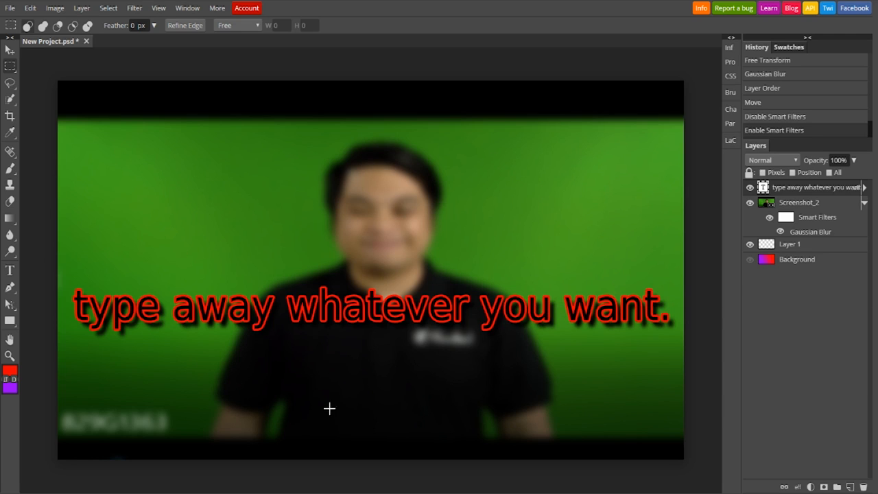
pyautogui.moveTo(390, 156)
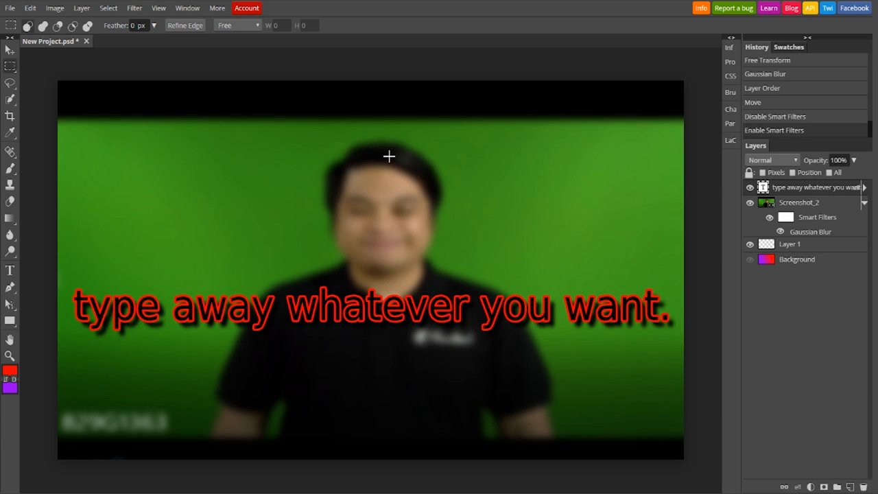
pyautogui.moveTo(149, 247)
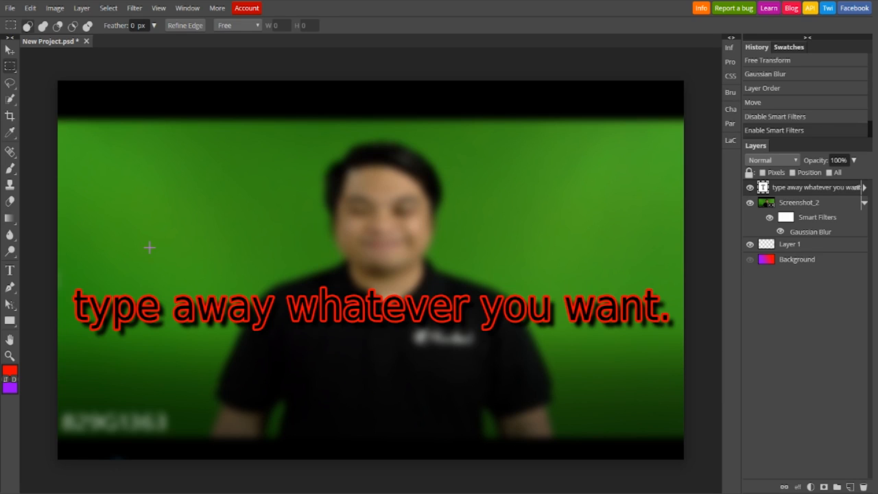
pyautogui.moveTo(214, 200)
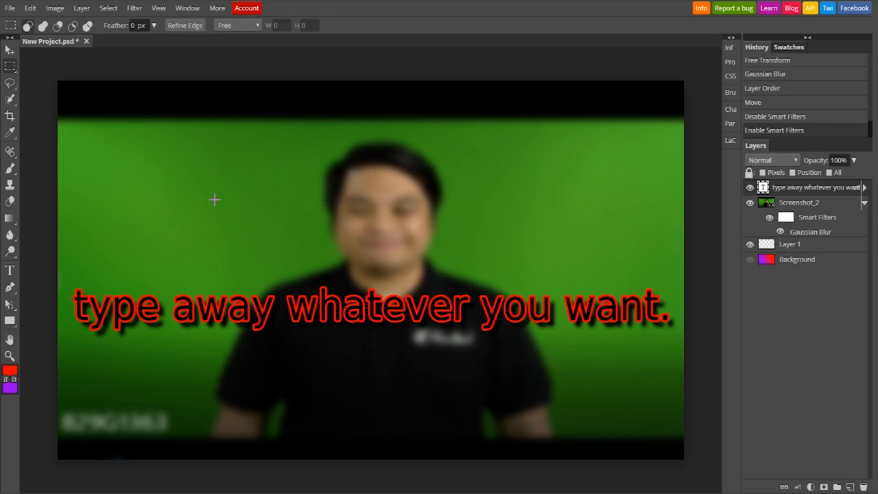
pyautogui.moveTo(201, 186)
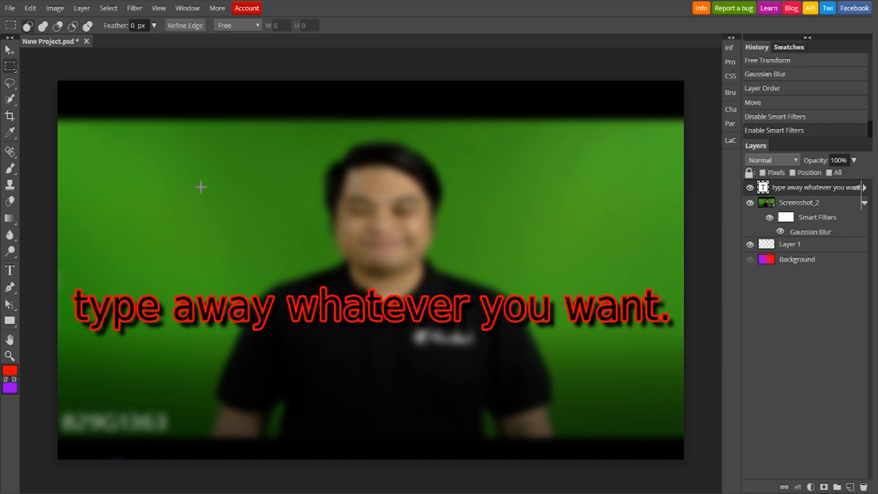
# Step: Save the composite as a 1280×720 PNG, downloading New Project (1).png
pyautogui.click(9, 8)
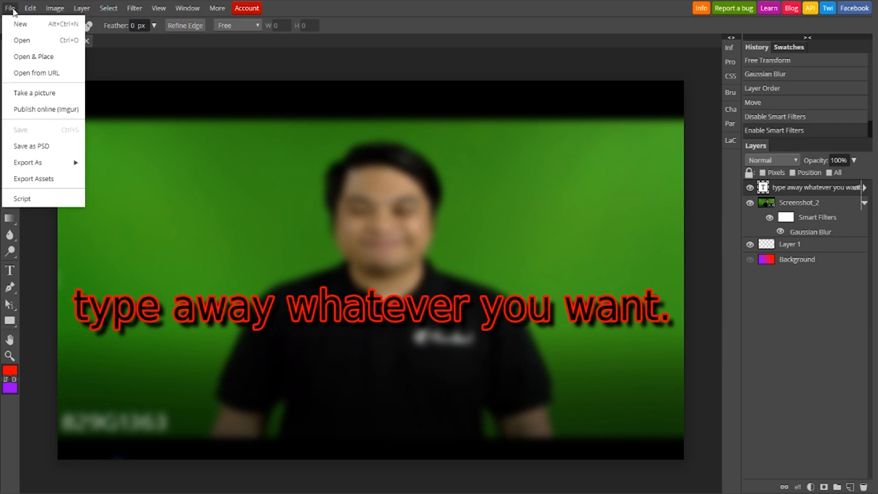
pyautogui.moveTo(19, 23)
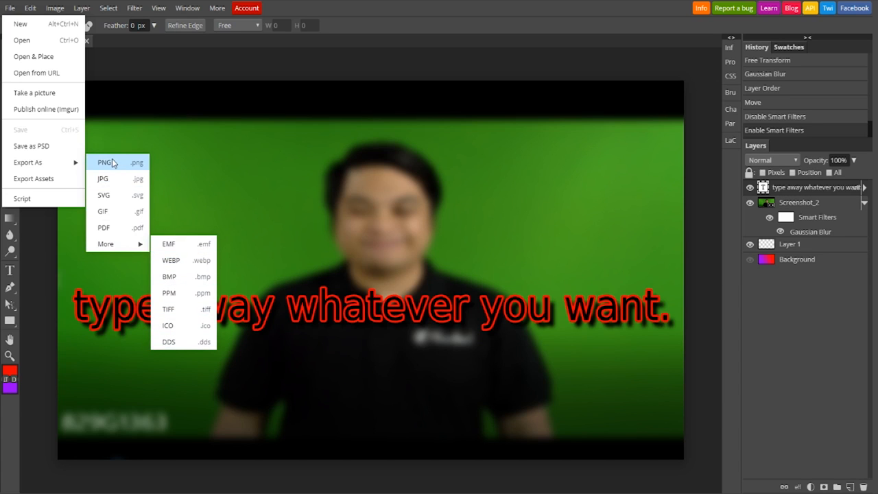
pyautogui.moveTo(112, 170)
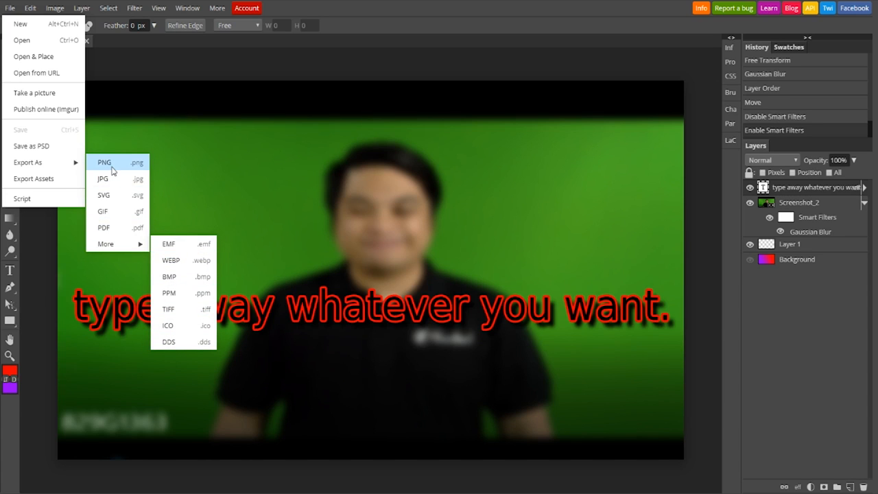
pyautogui.click(104, 162)
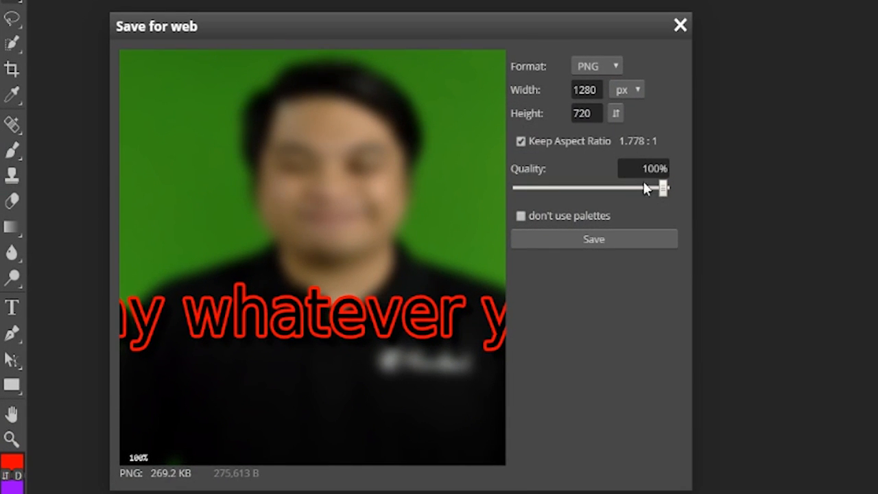
pyautogui.moveTo(607, 211)
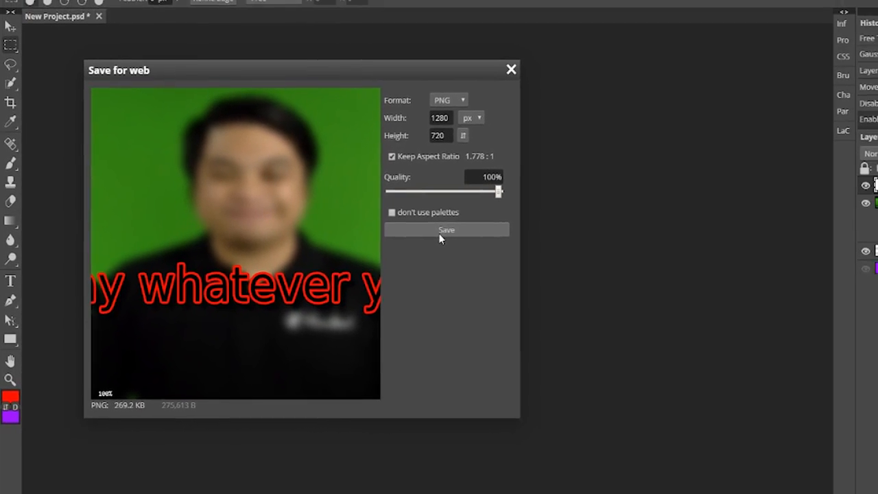
pyautogui.click(448, 230)
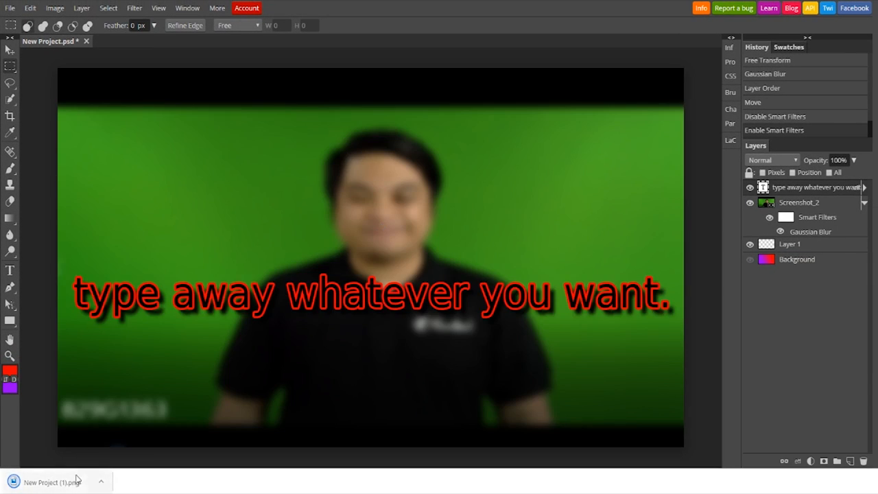